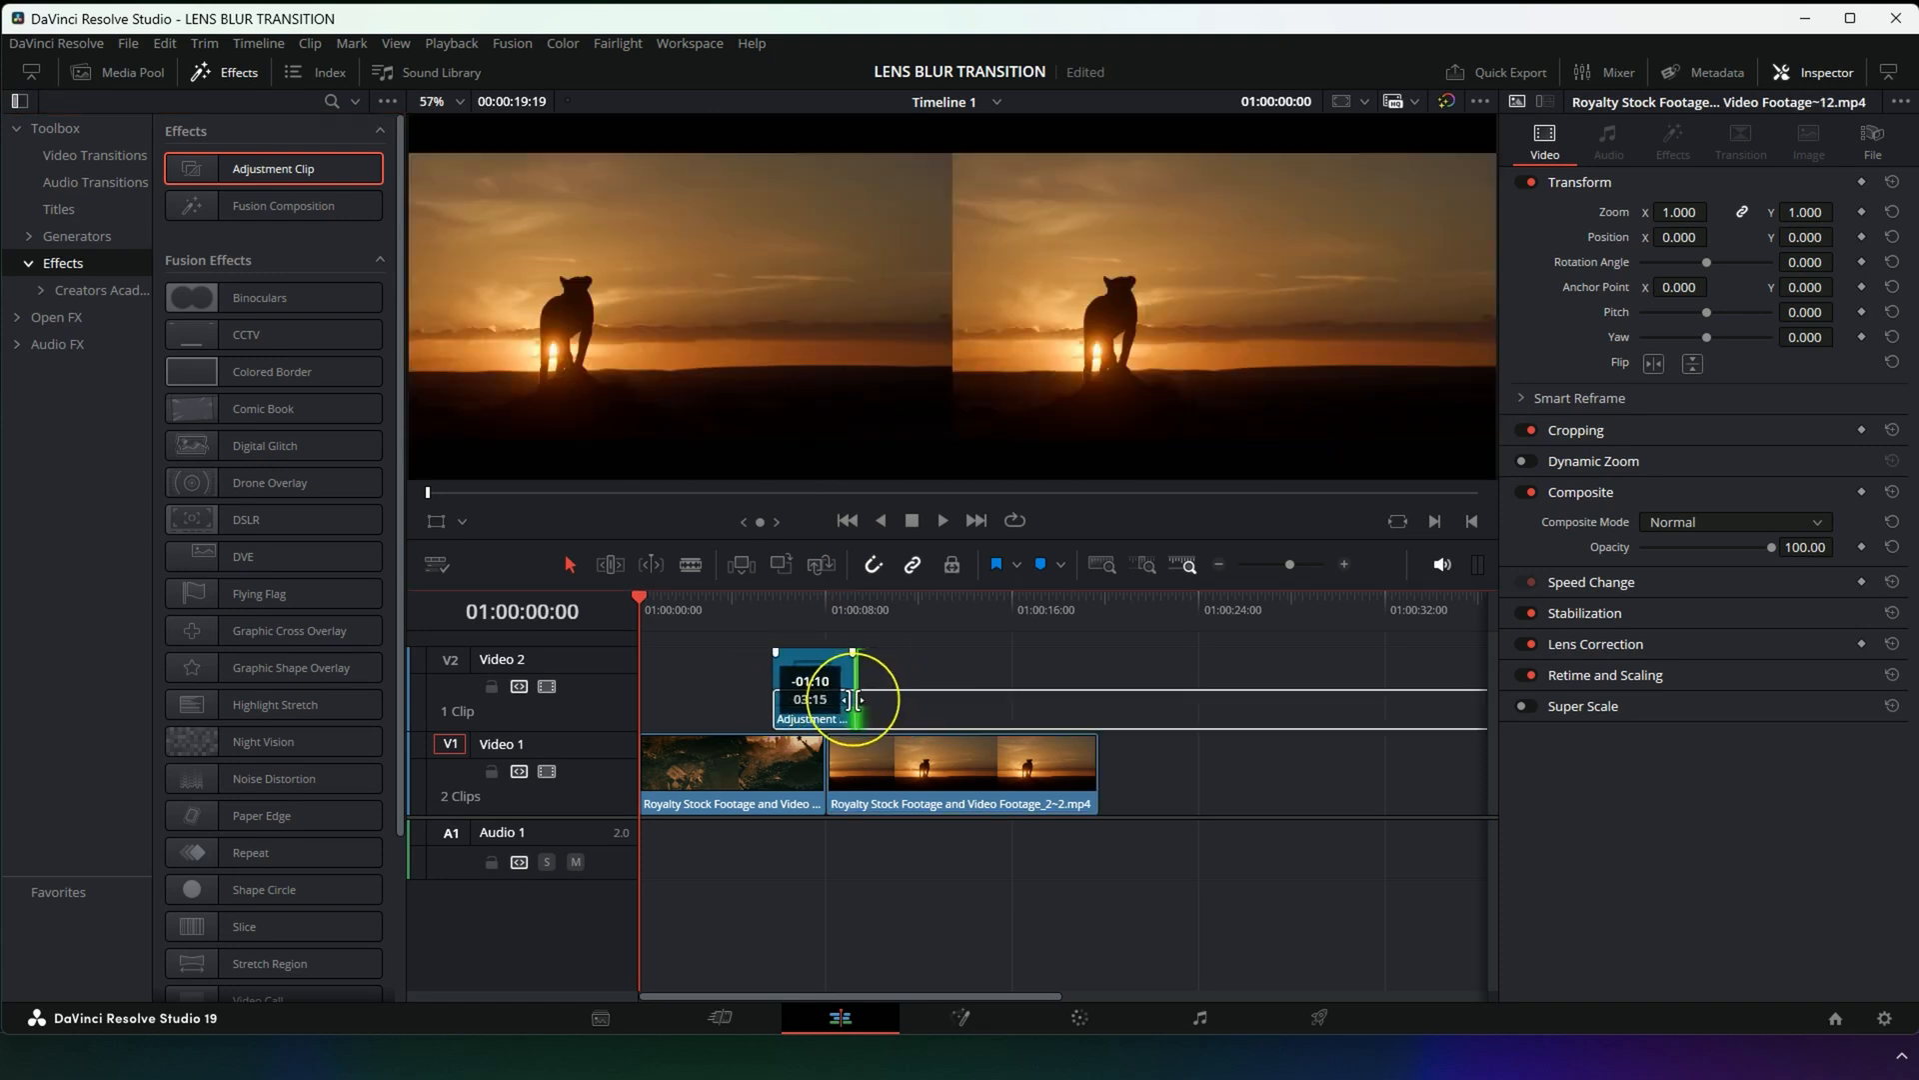
# Trim the V2 adjustment clip's edge so it straddles the cut between the V1 clips.
pyautogui.moveTo(857, 700); pyautogui.dragTo(801, 700)
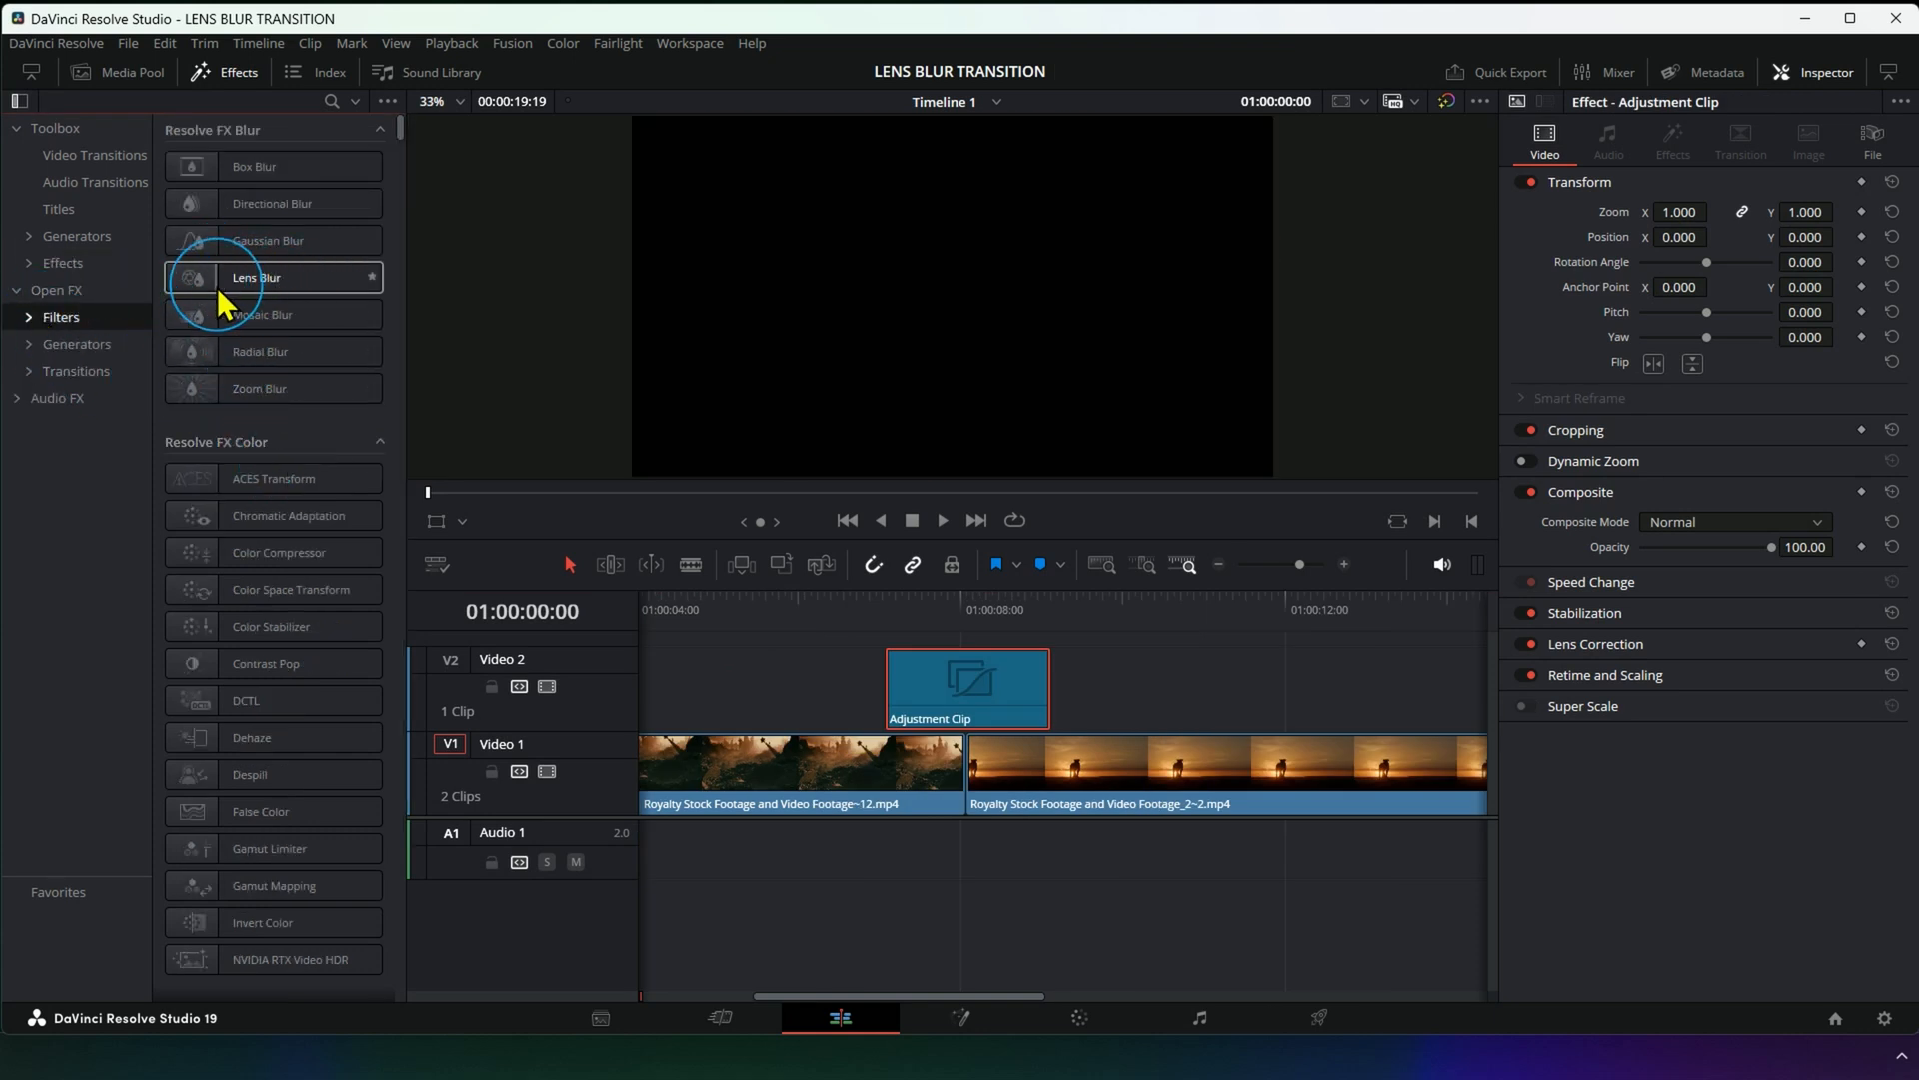
# Apply Lens Blur and keyframe Blur Size: 0 at start, 6.00 at the cut, 0 at end.
pyautogui.moveTo(257, 276); pyautogui.dragTo(966, 686)
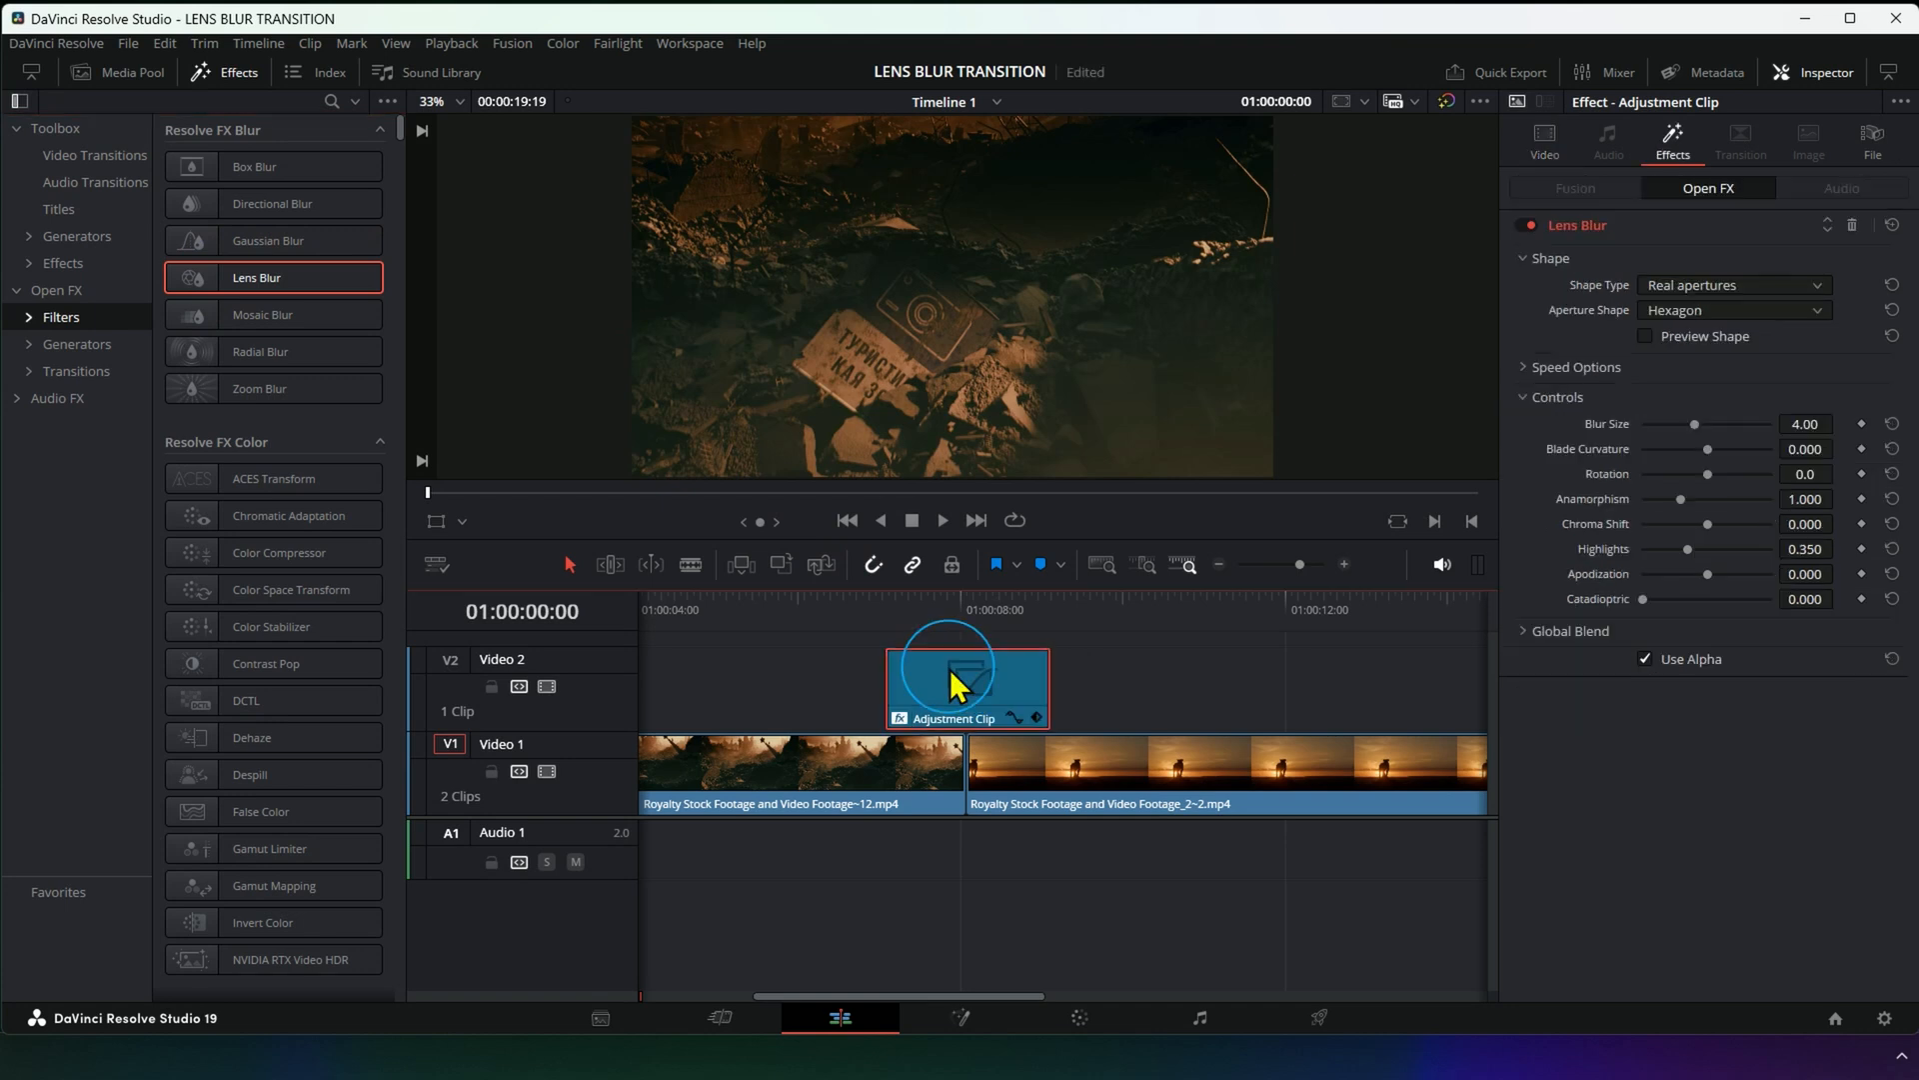
pyautogui.click(885, 611)
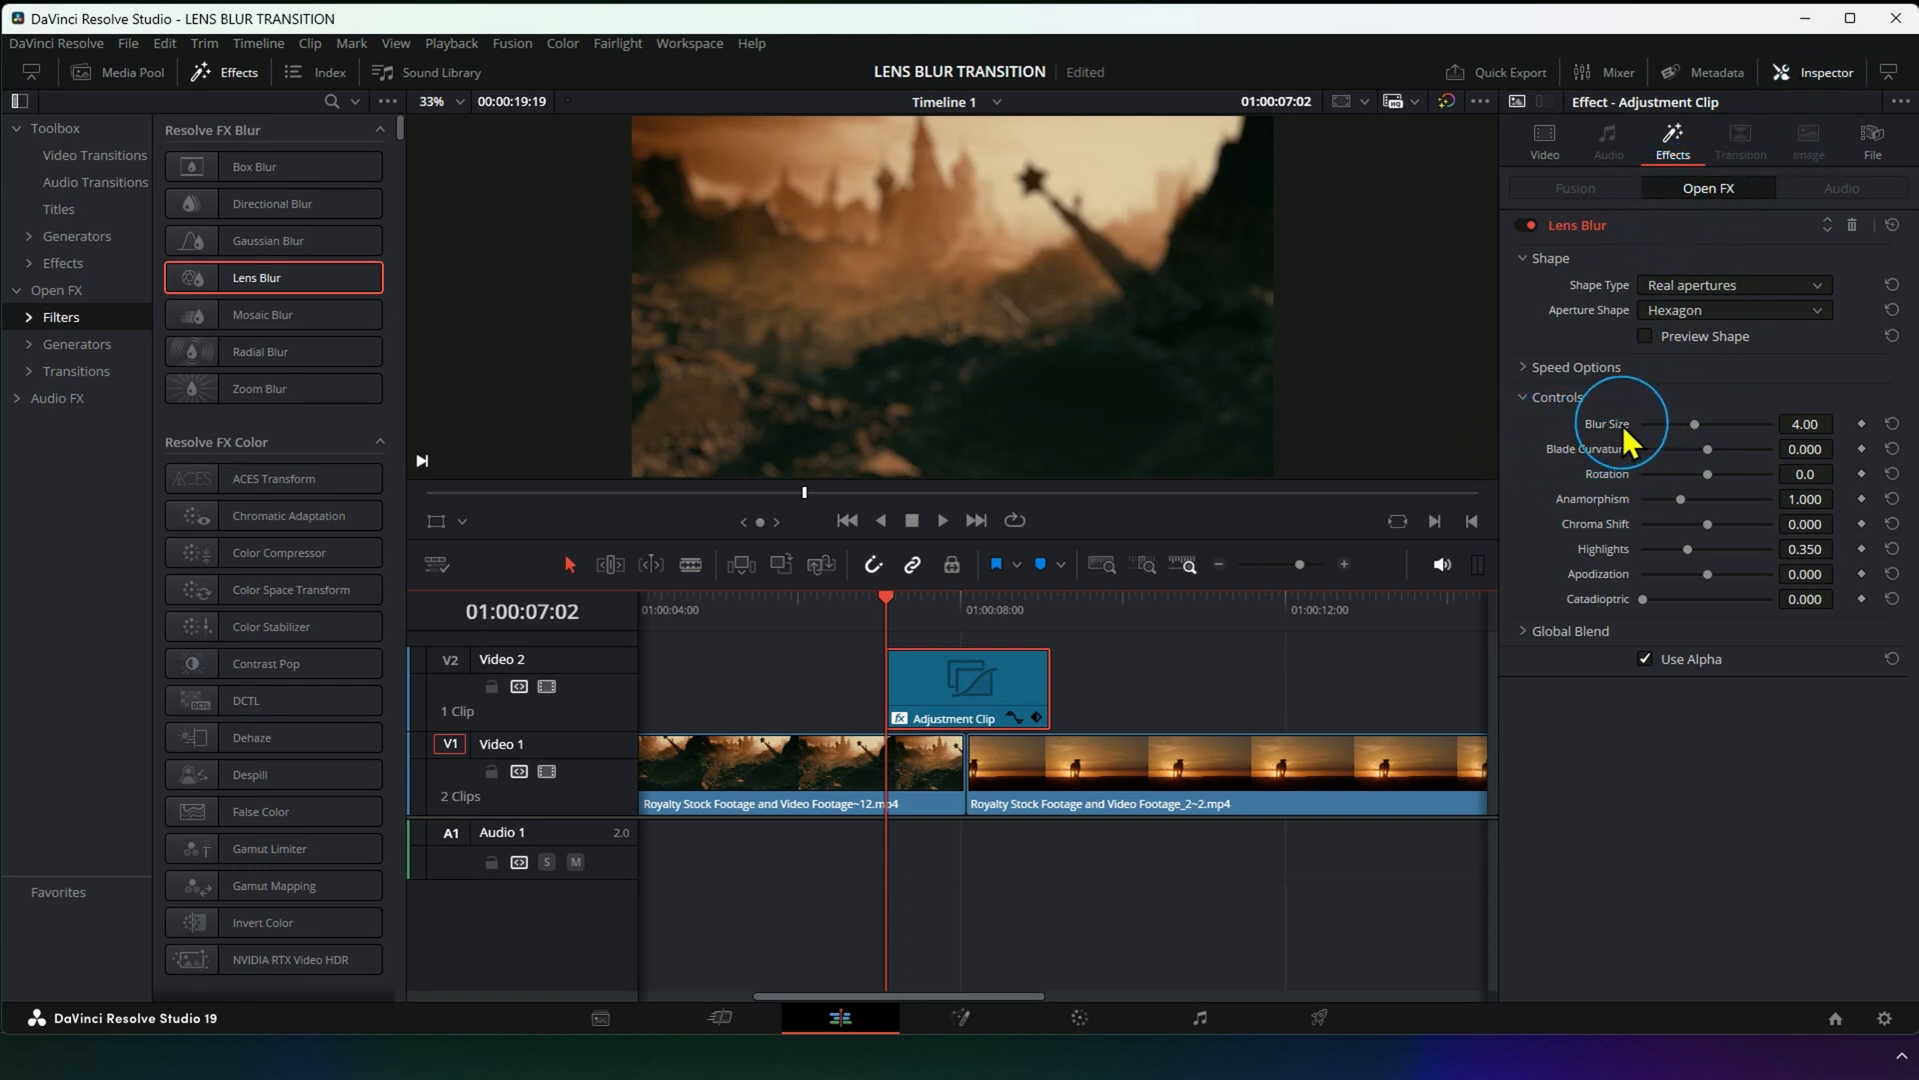
pyautogui.moveTo(1692, 421); pyautogui.dragTo(1646, 422)
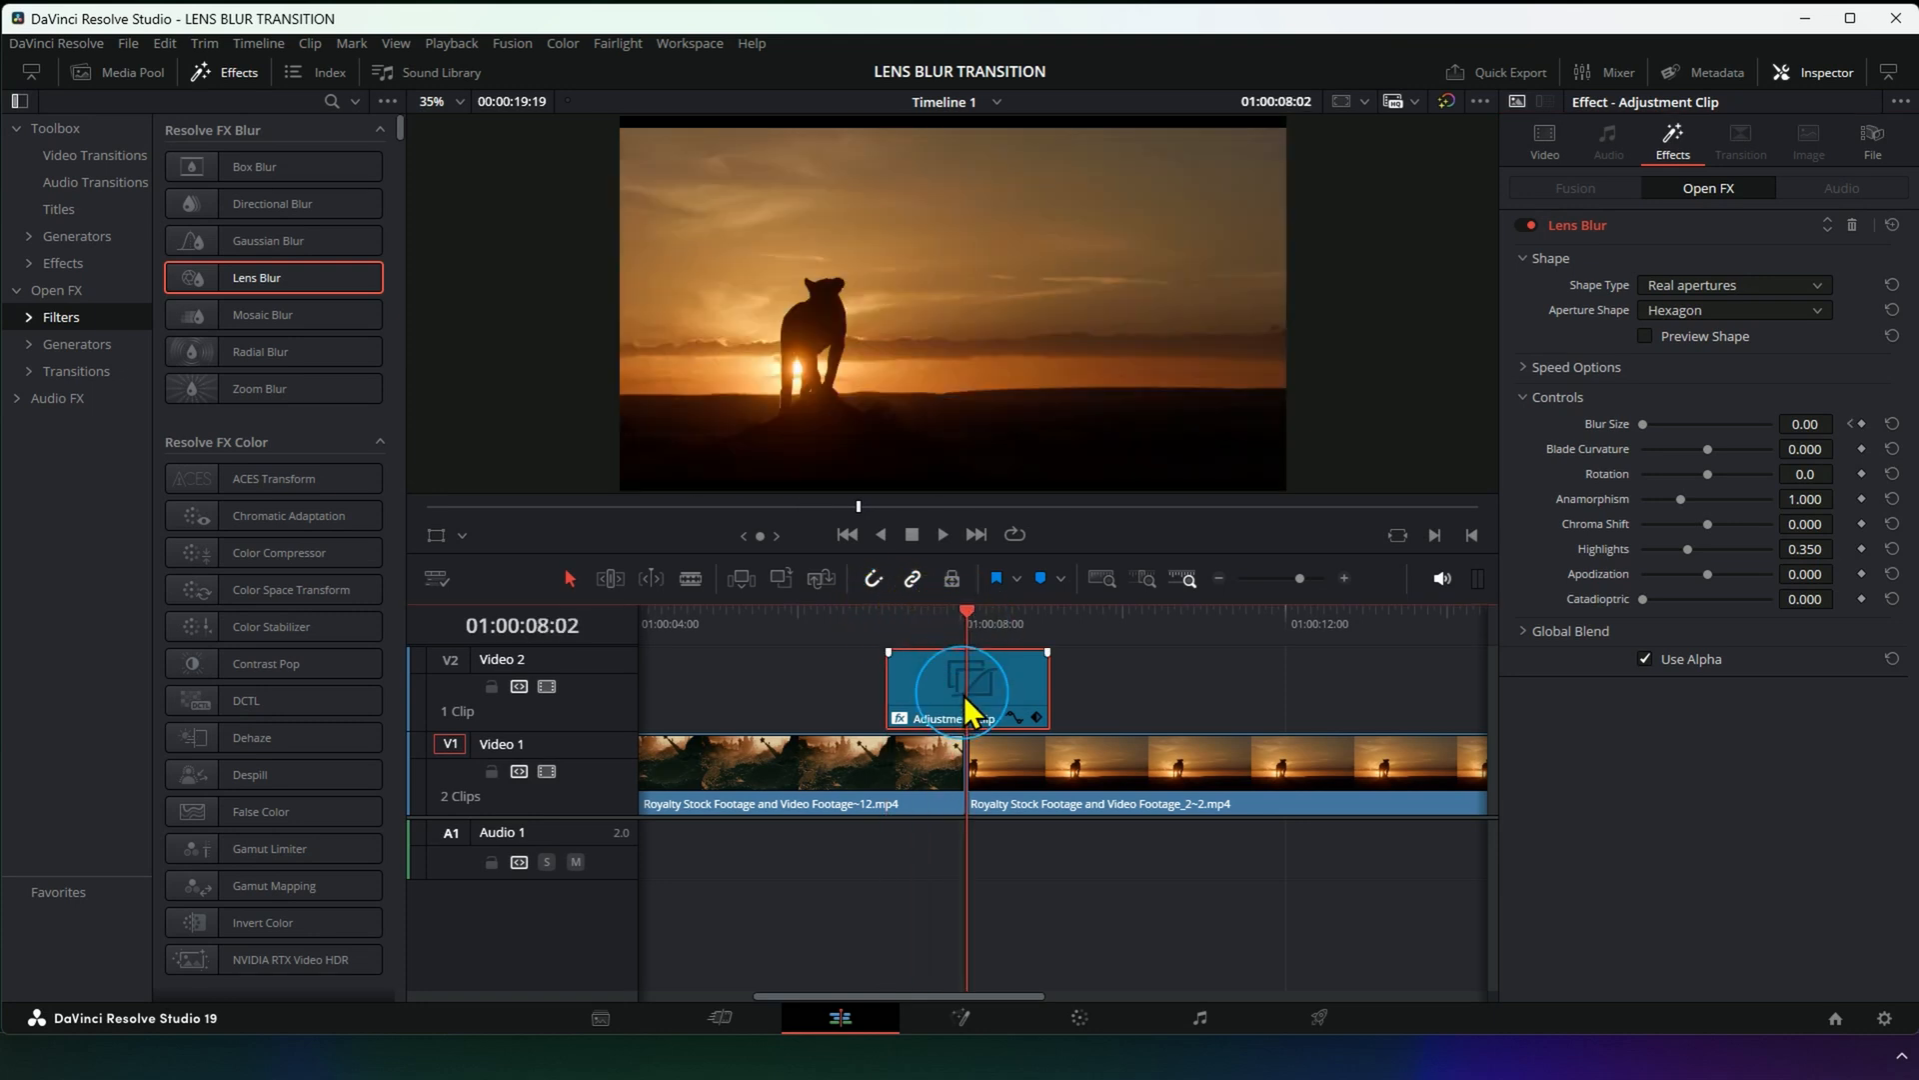
pyautogui.moveTo(1643, 424); pyautogui.dragTo(1727, 424)
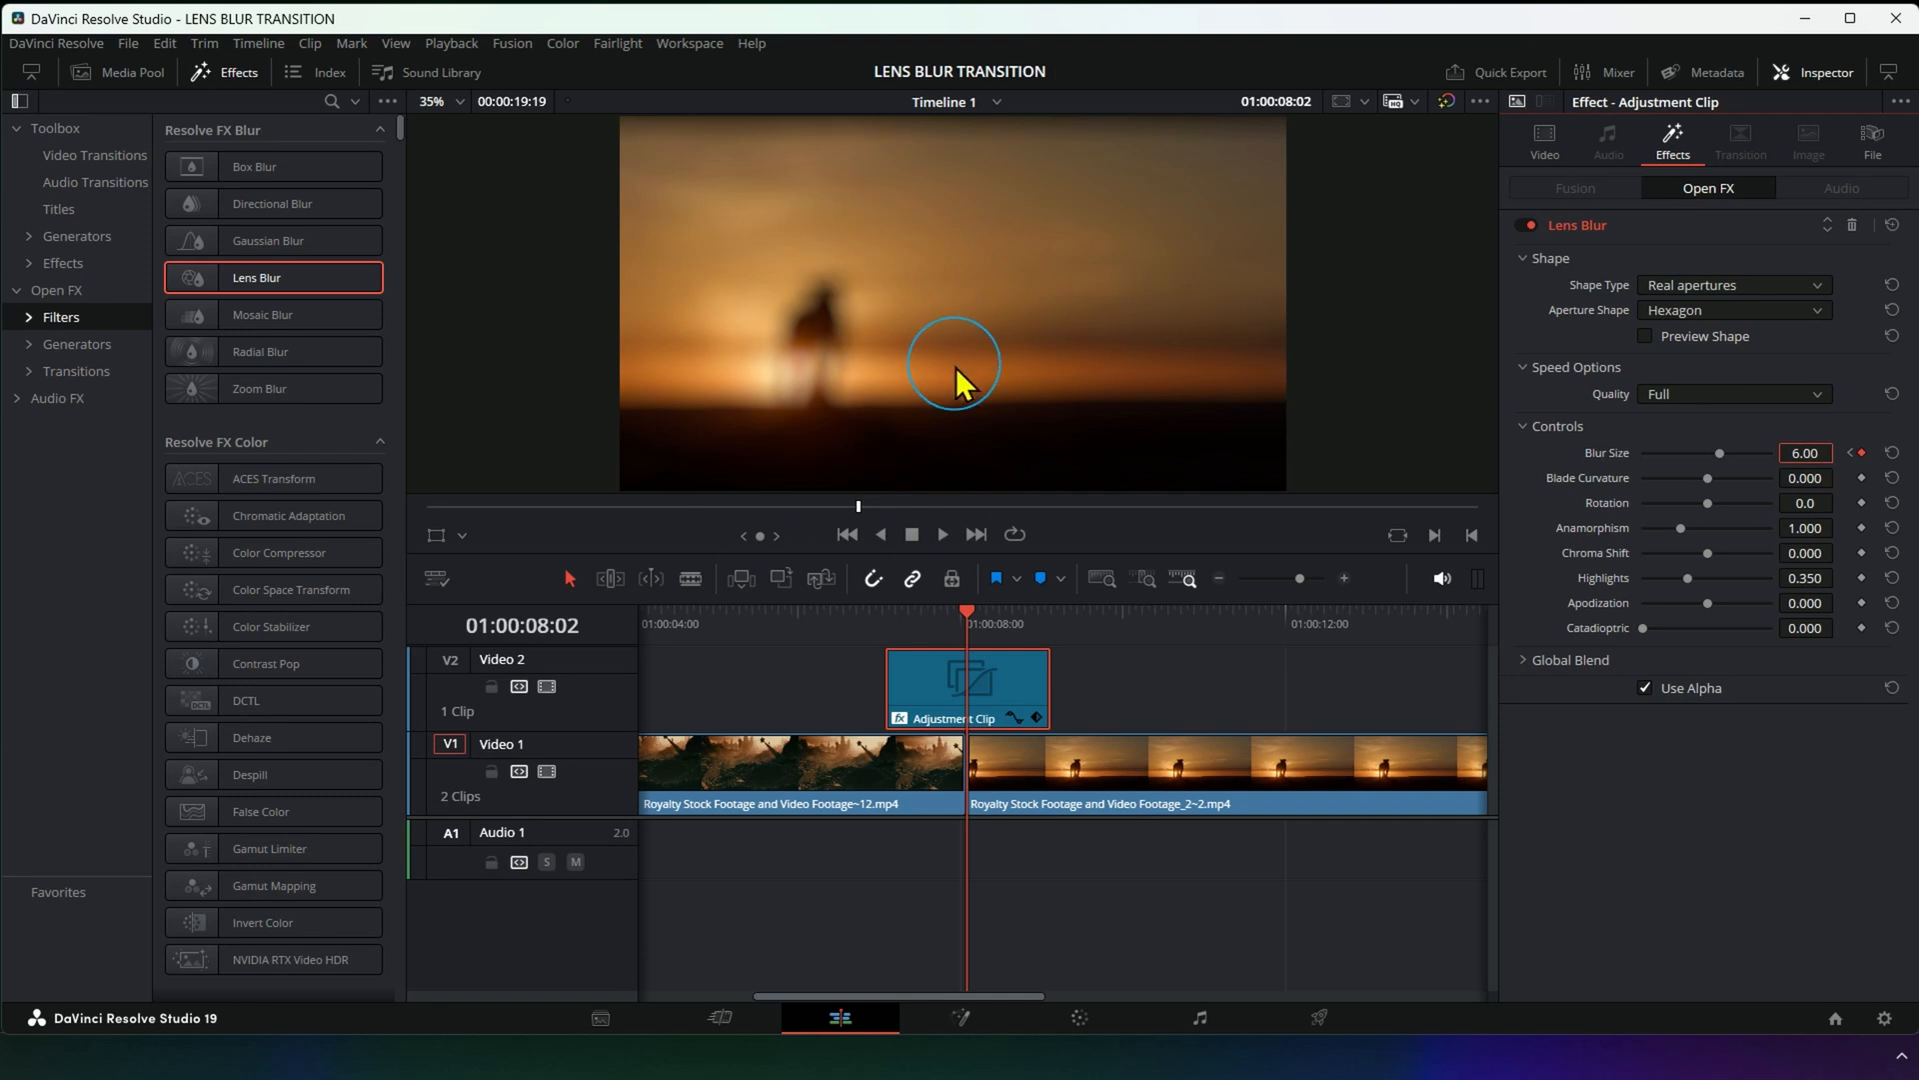
pyautogui.moveTo(967, 612); pyautogui.dragTo(1050, 612)
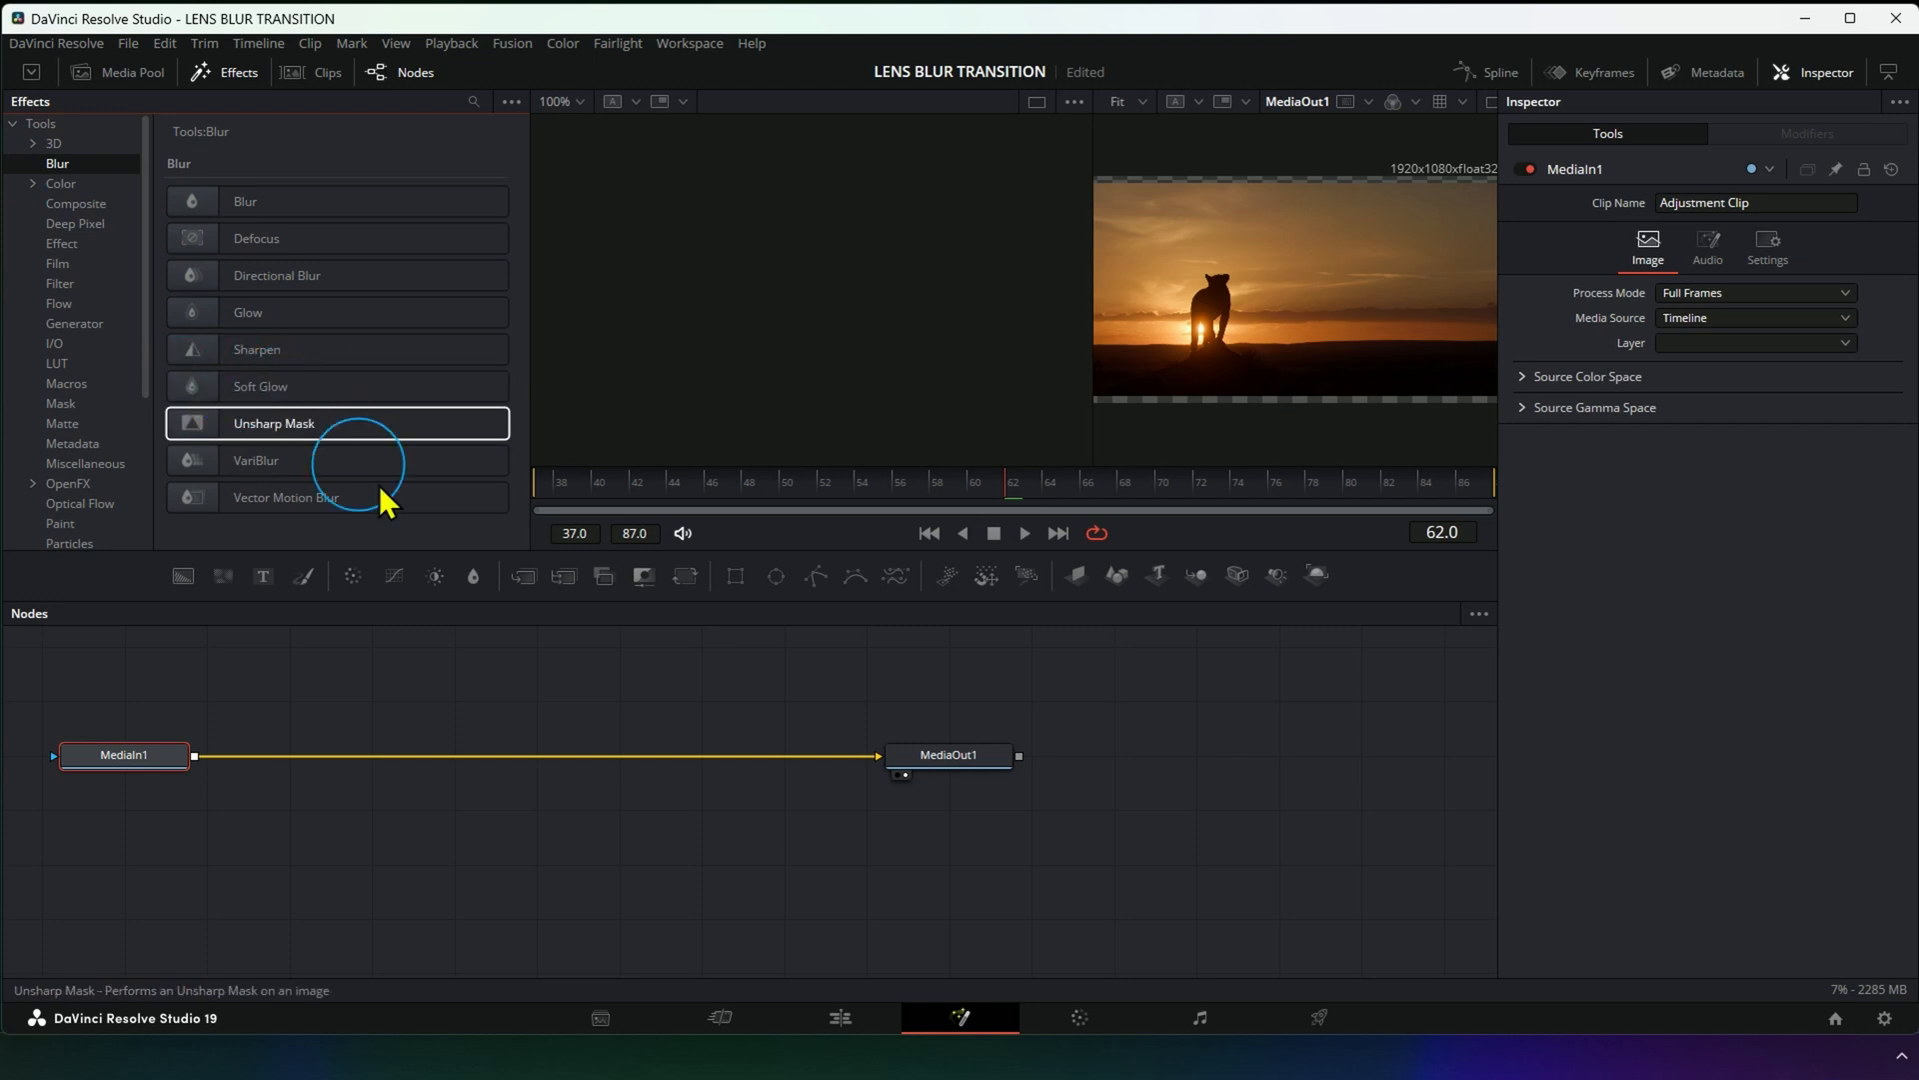
pyautogui.click(835, 1018)
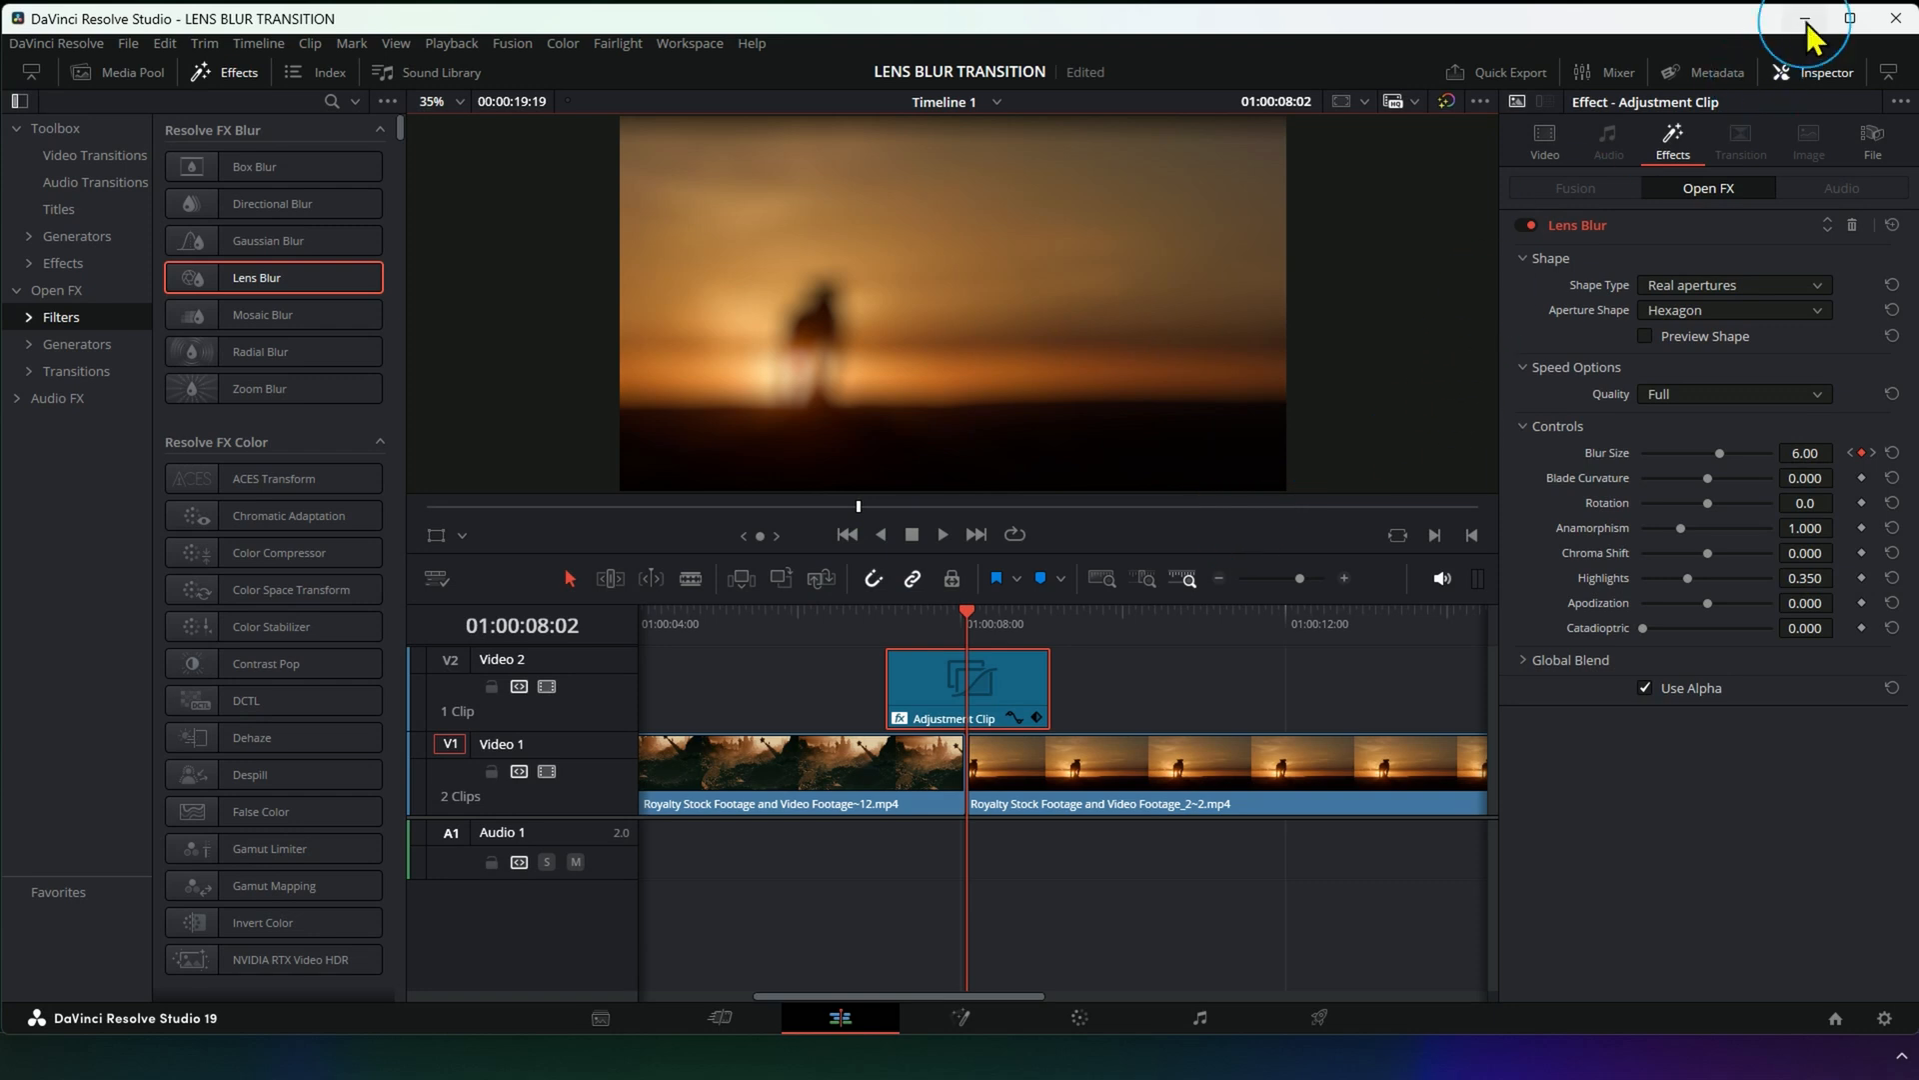
# Install Soft Glow.drtx from File Explorer, overwriting the old copy, and expand the Effects library category.
pyautogui.click(1802, 18)
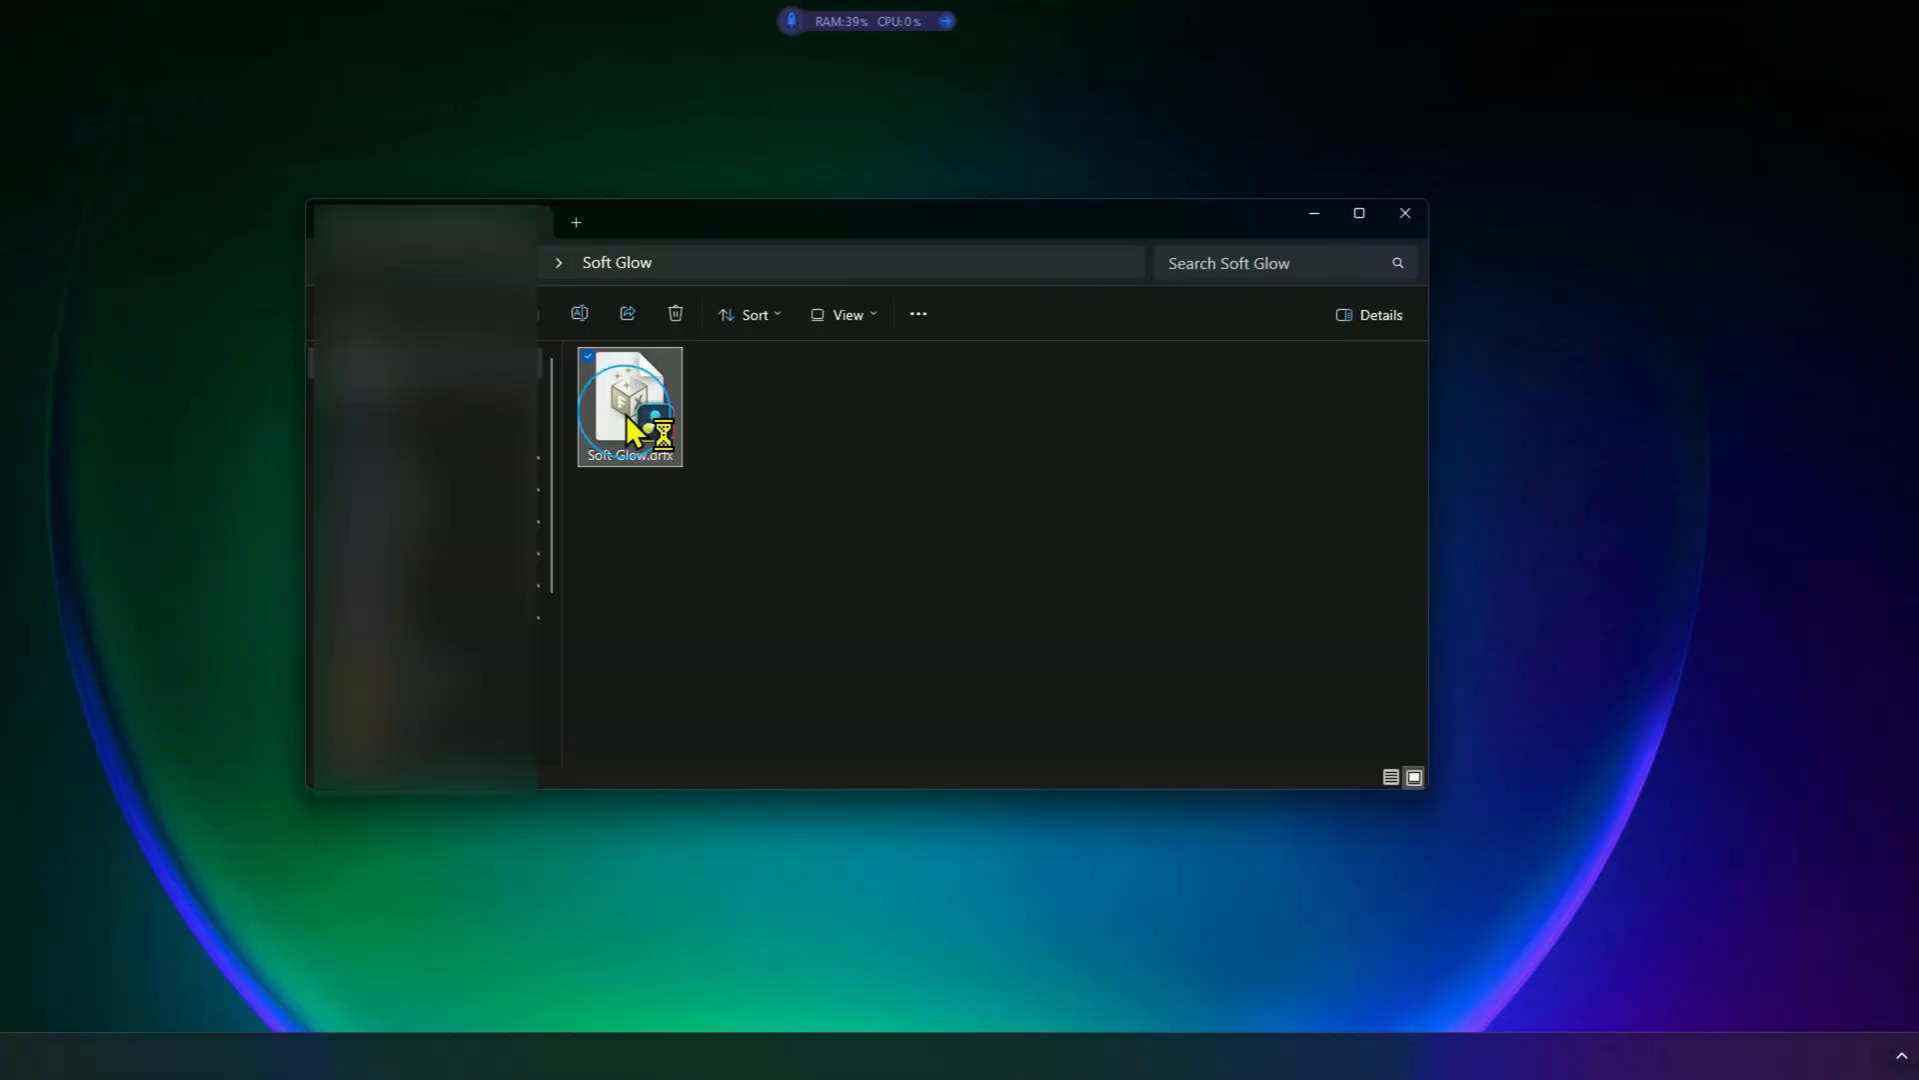
pyautogui.doubleClick(629, 407)
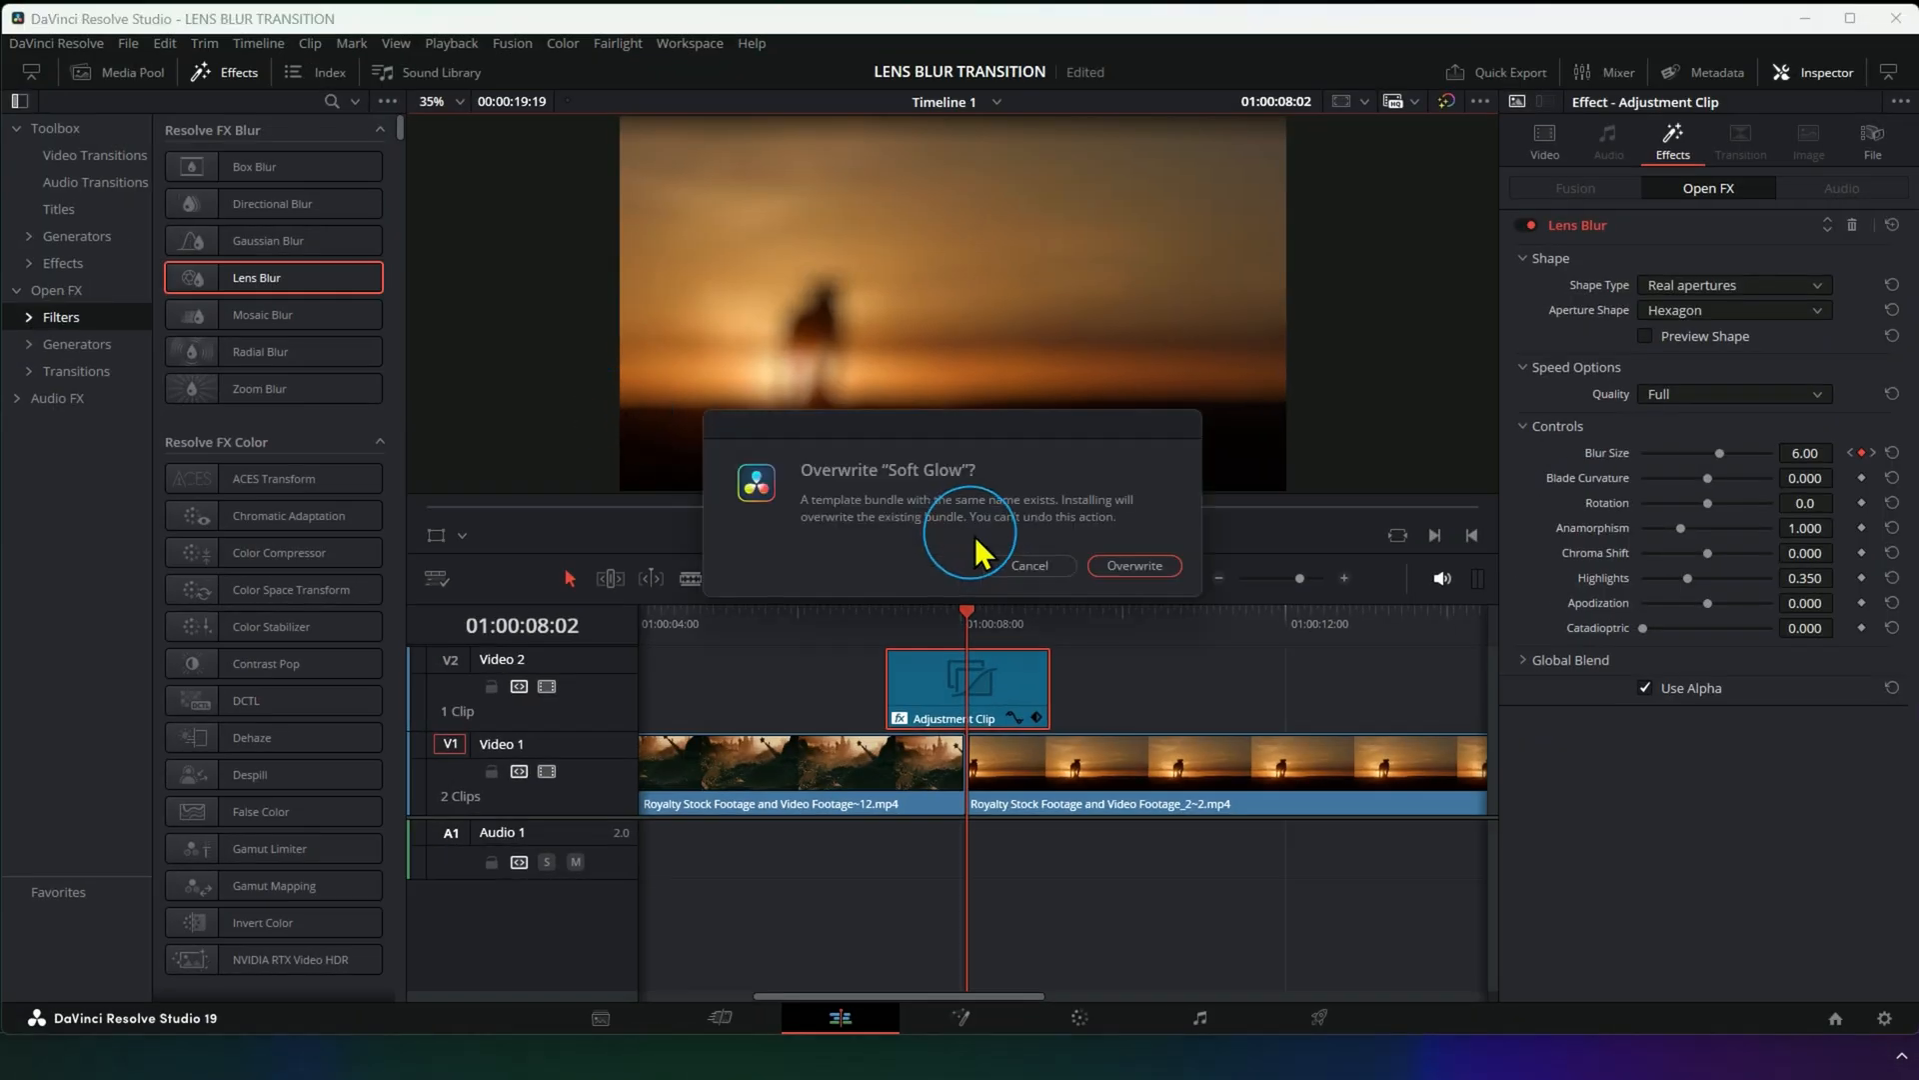
pyautogui.click(1135, 565)
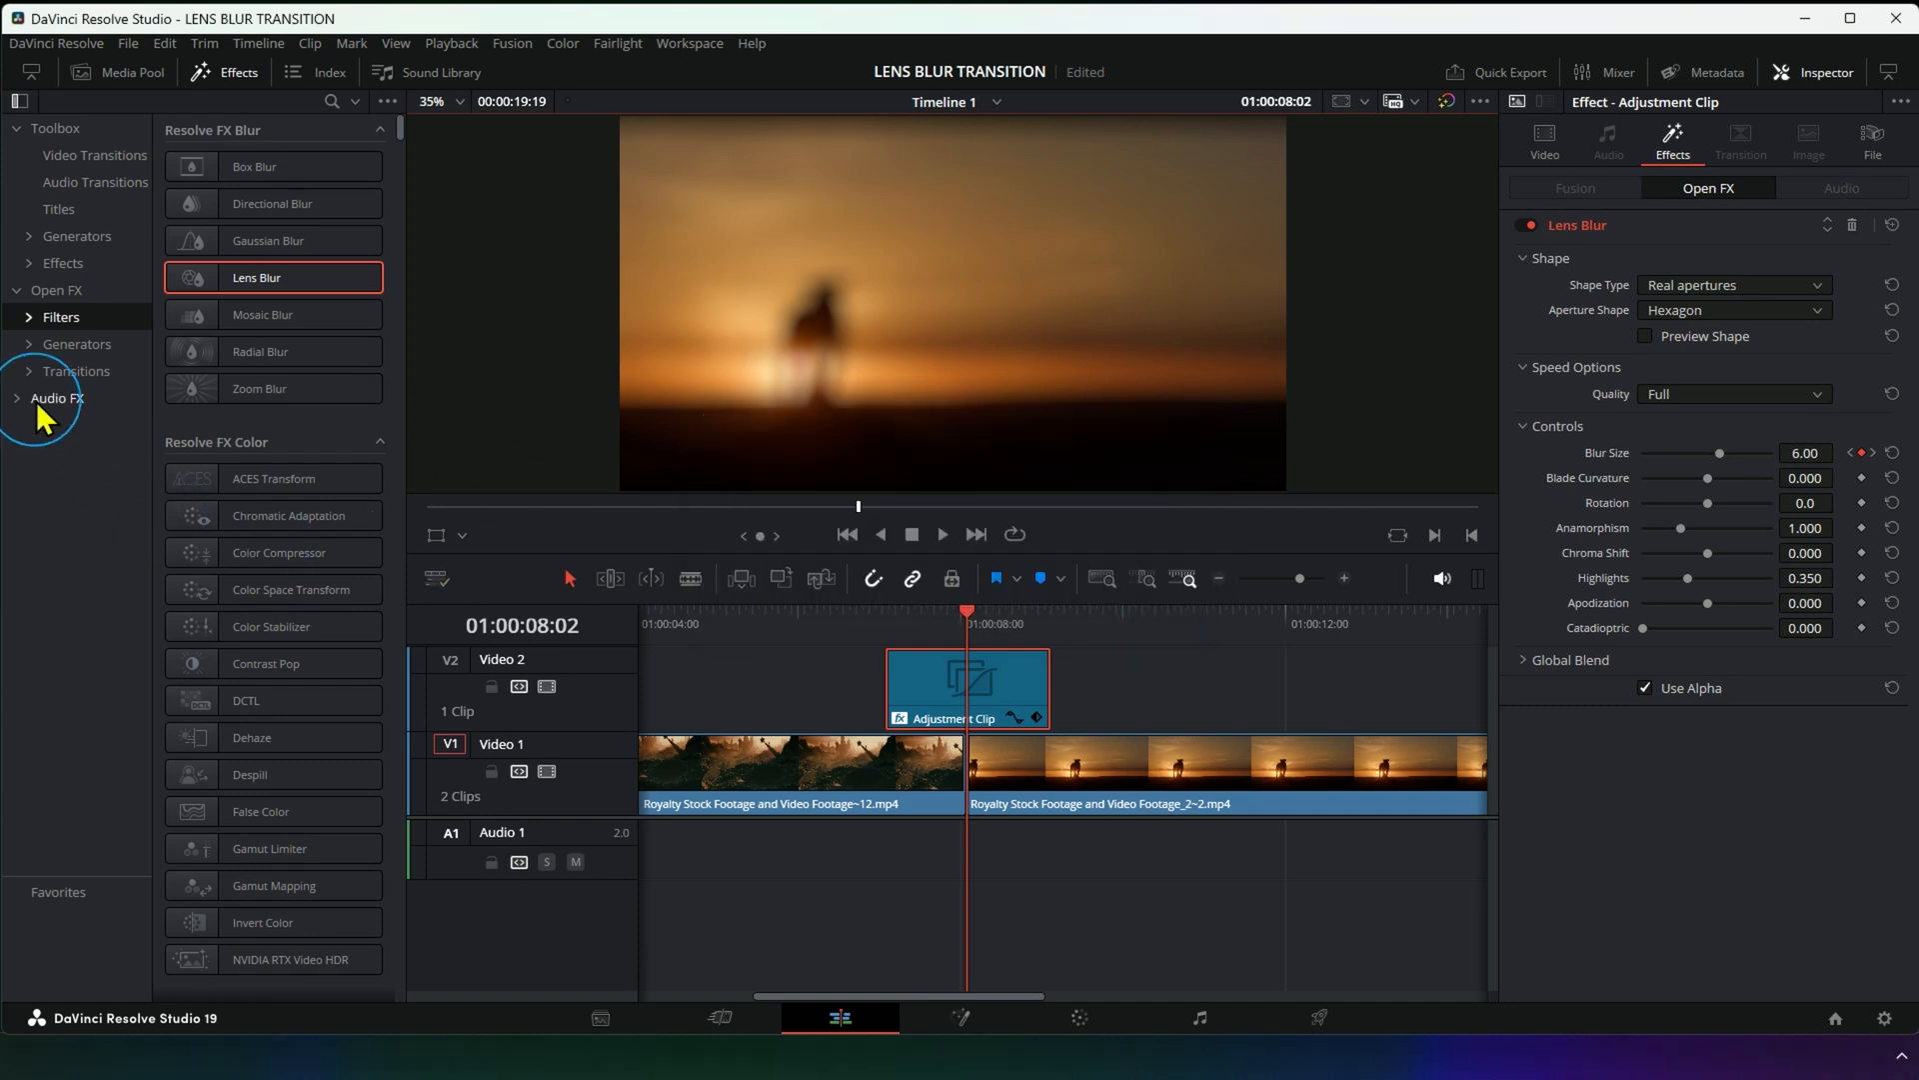
pyautogui.click(24, 263)
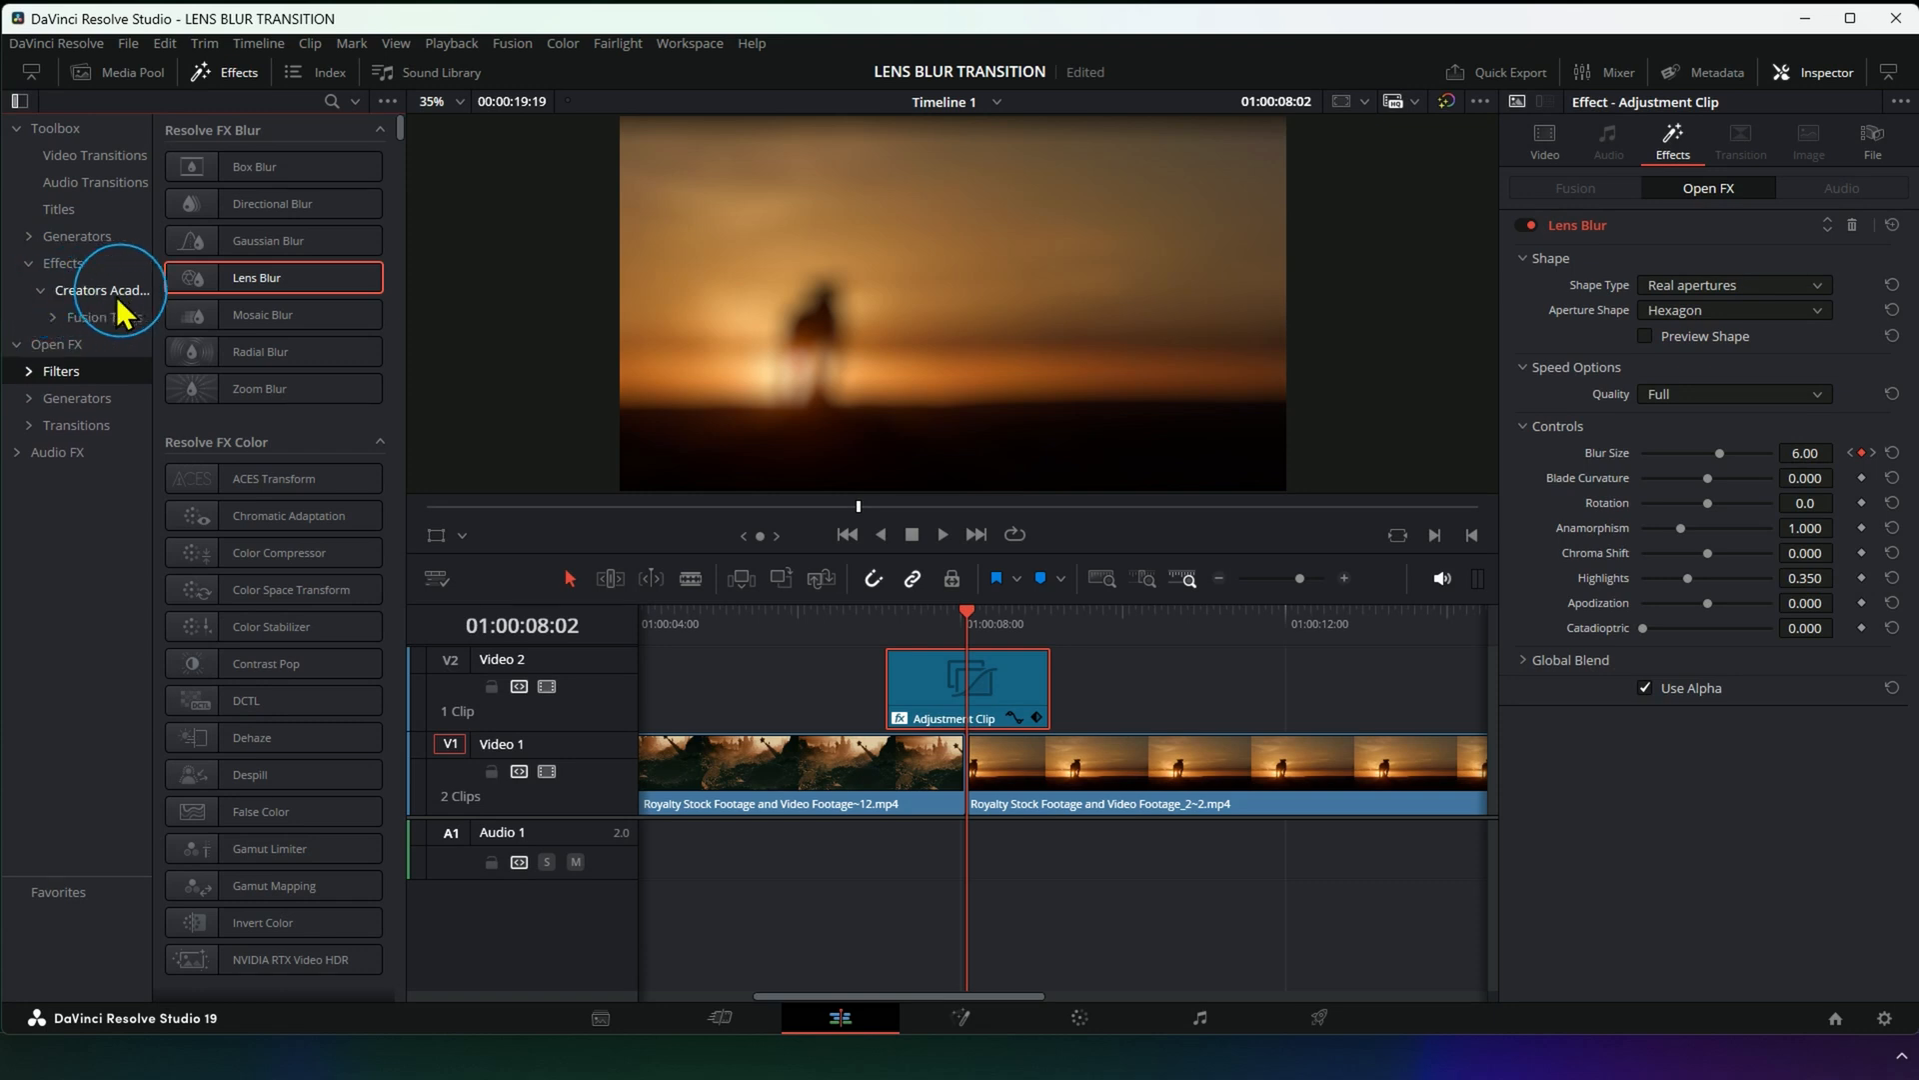
# Apply Soft Glow to the adjustment clip and keyframe threshold 1.0 at clip start.
pyautogui.click(86, 317)
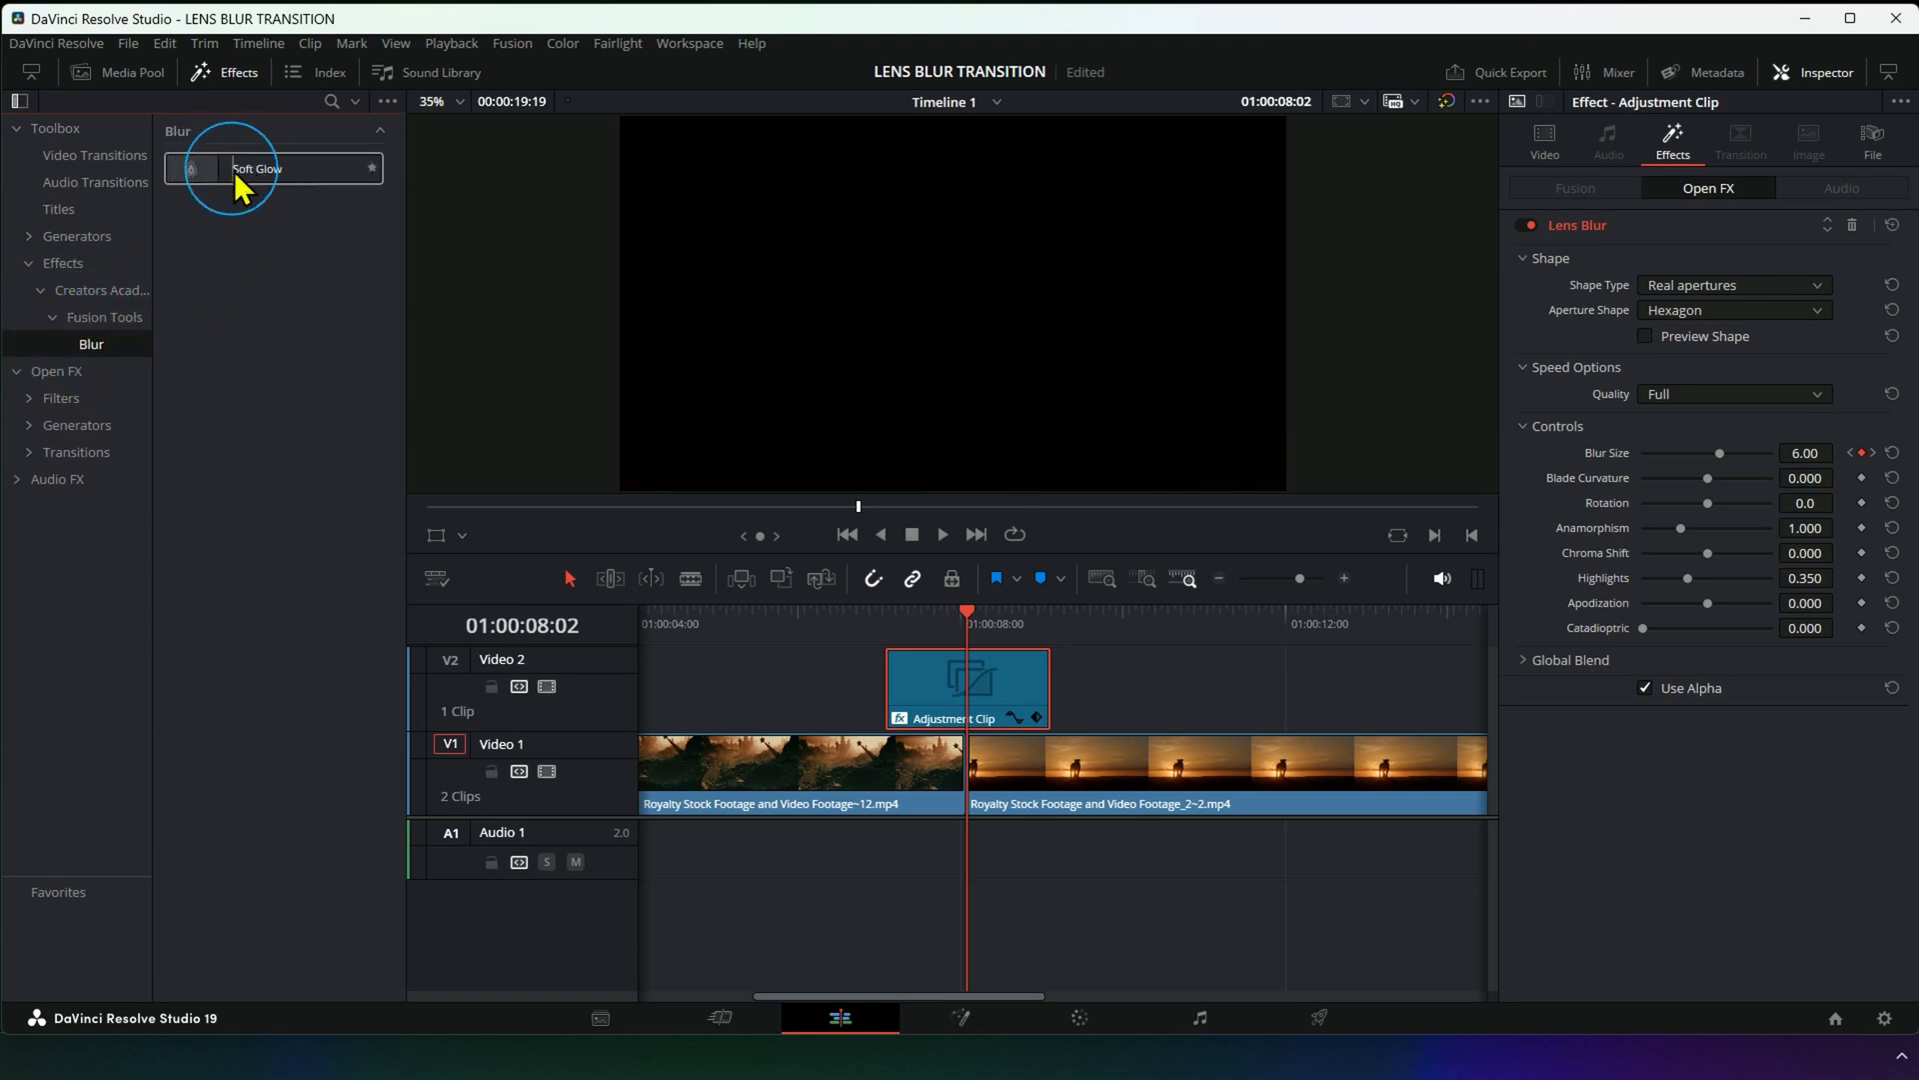
pyautogui.moveTo(255, 168); pyautogui.dragTo(964, 686)
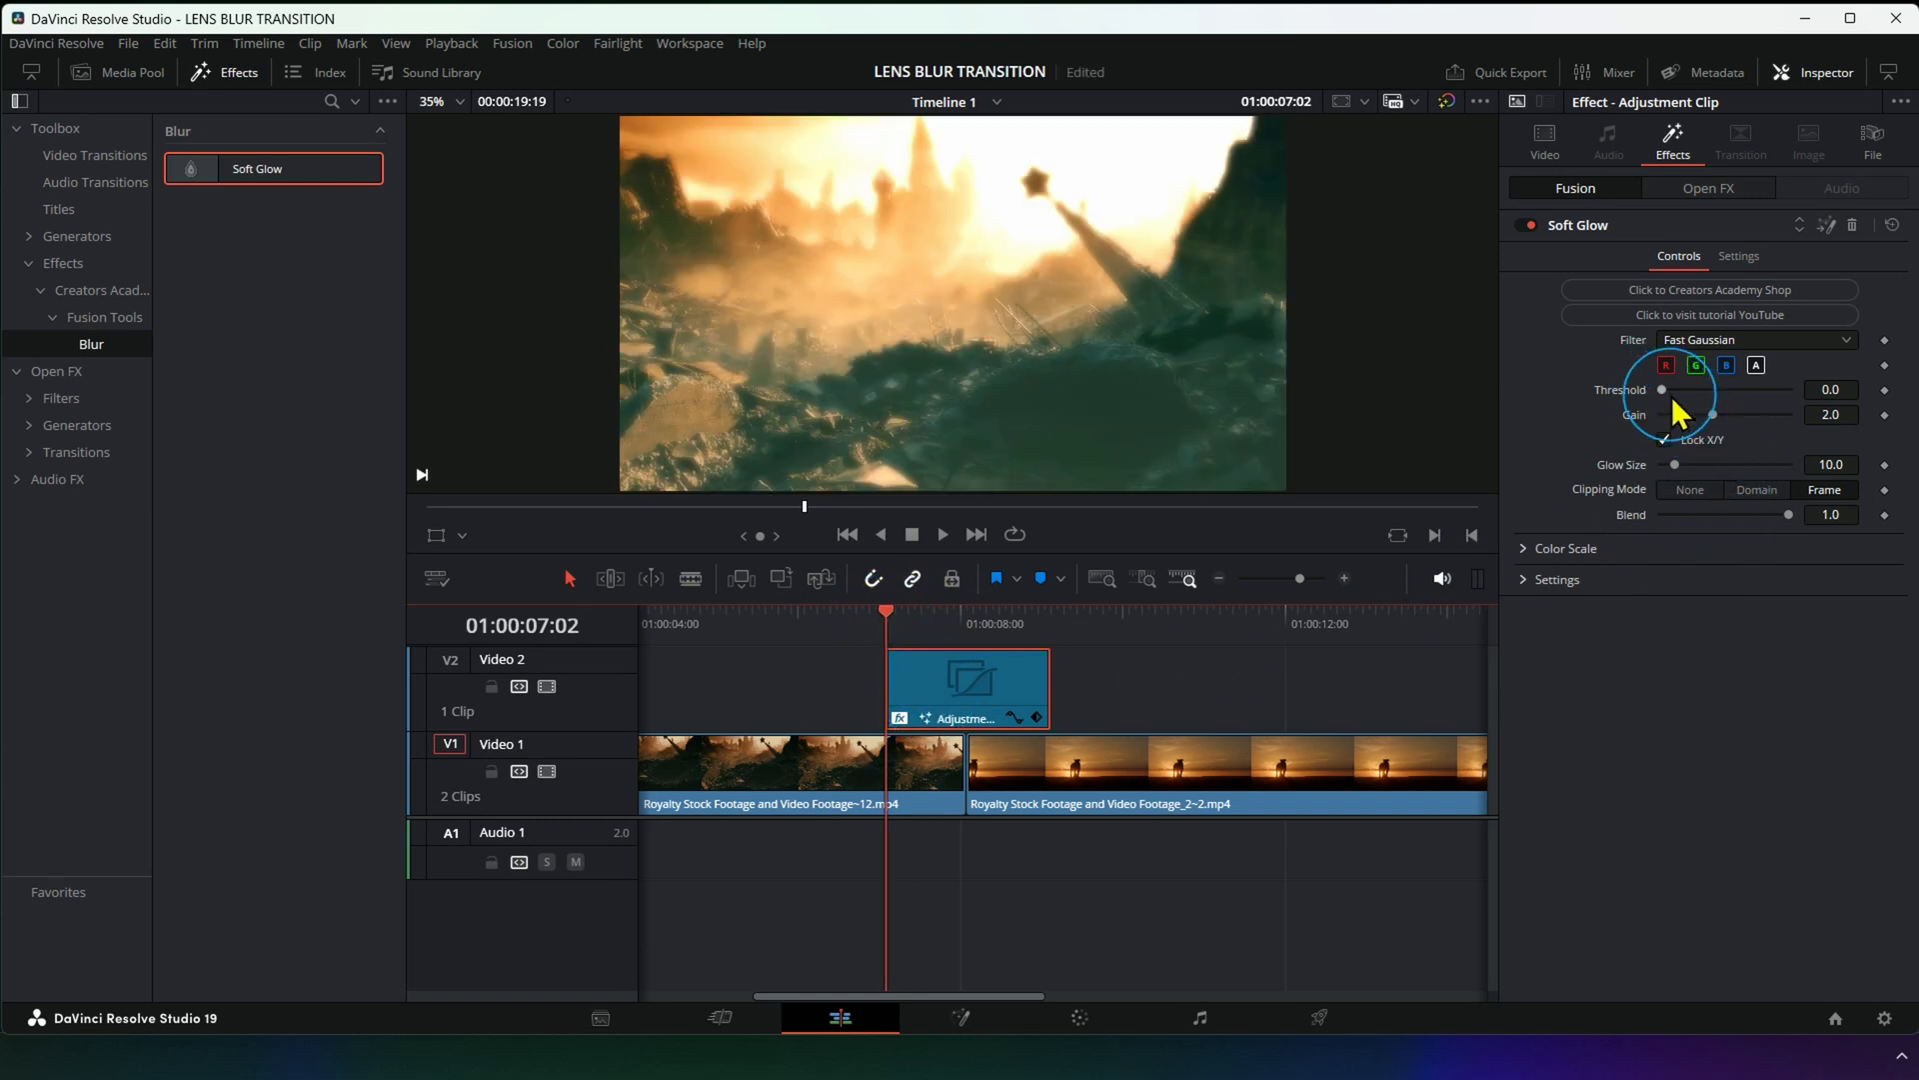
pyautogui.moveTo(1661, 388); pyautogui.dragTo(1787, 389)
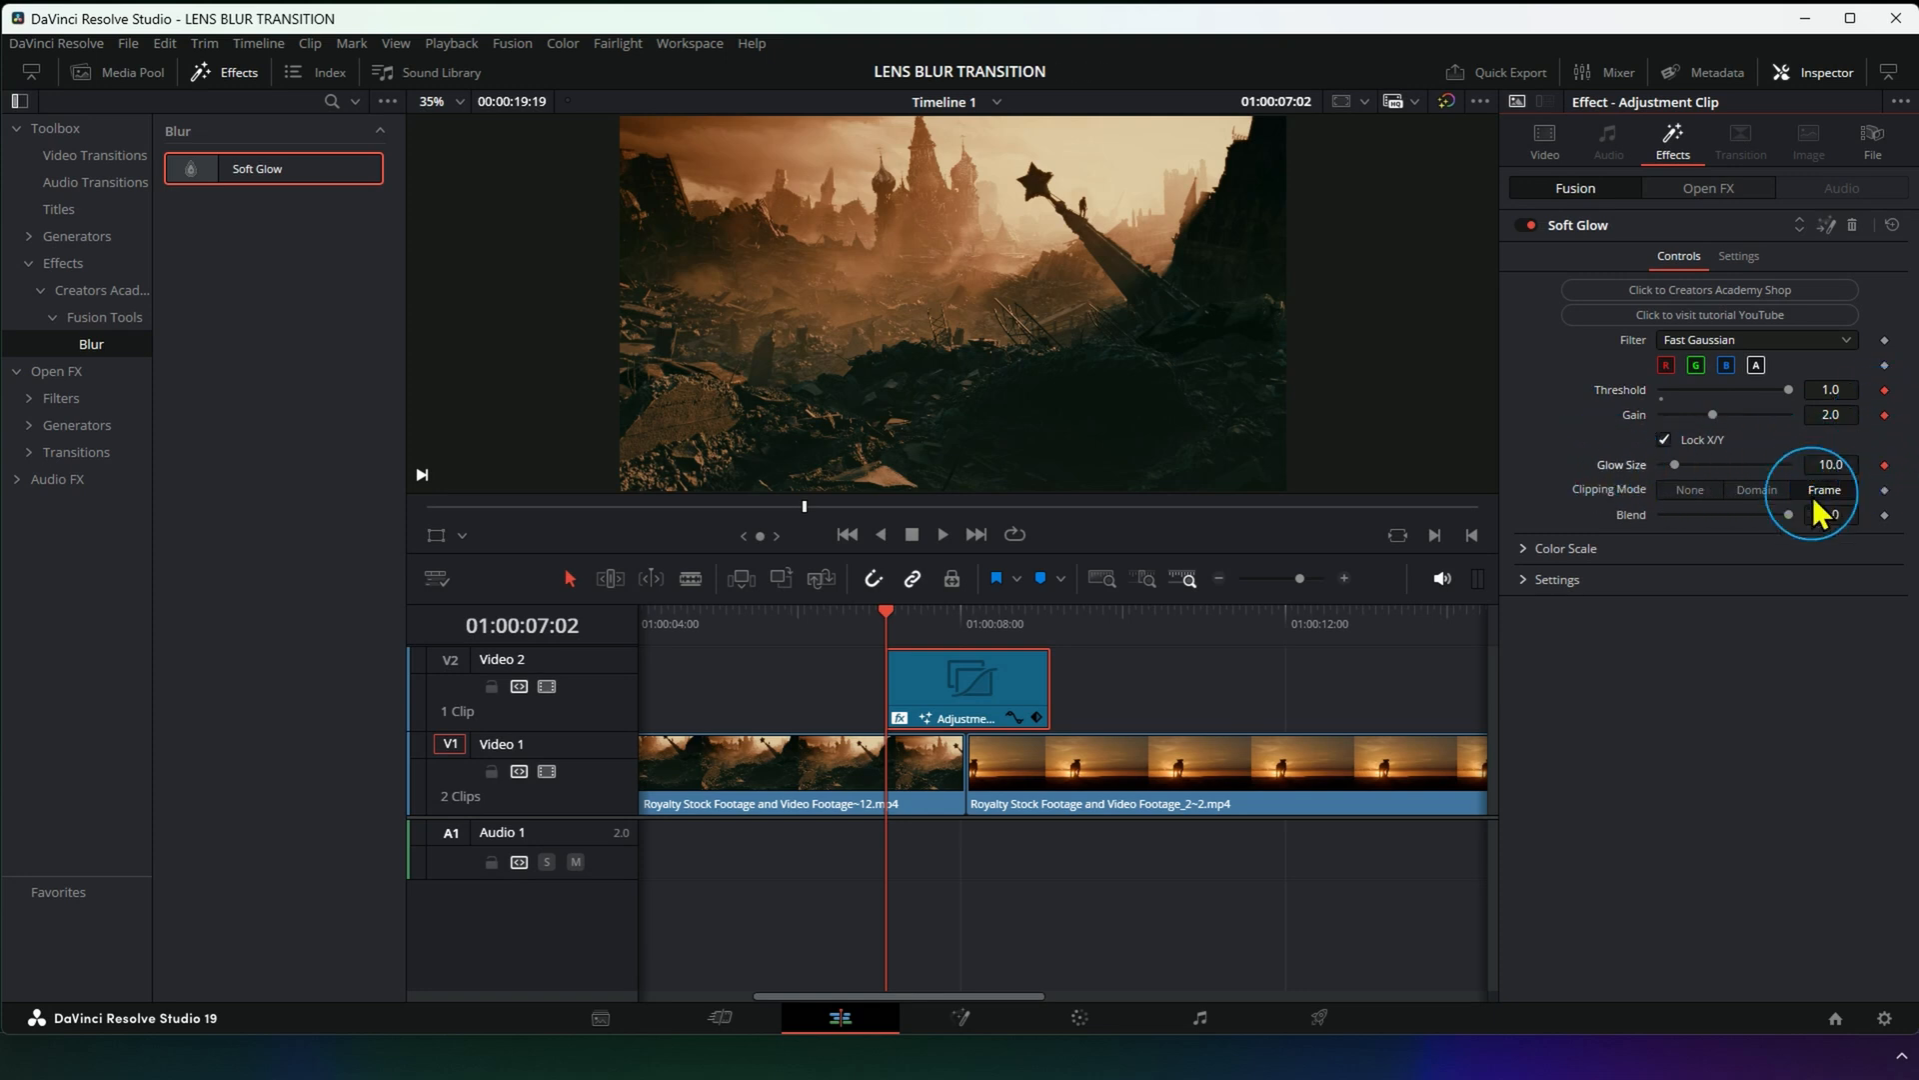
pyautogui.click(951, 618)
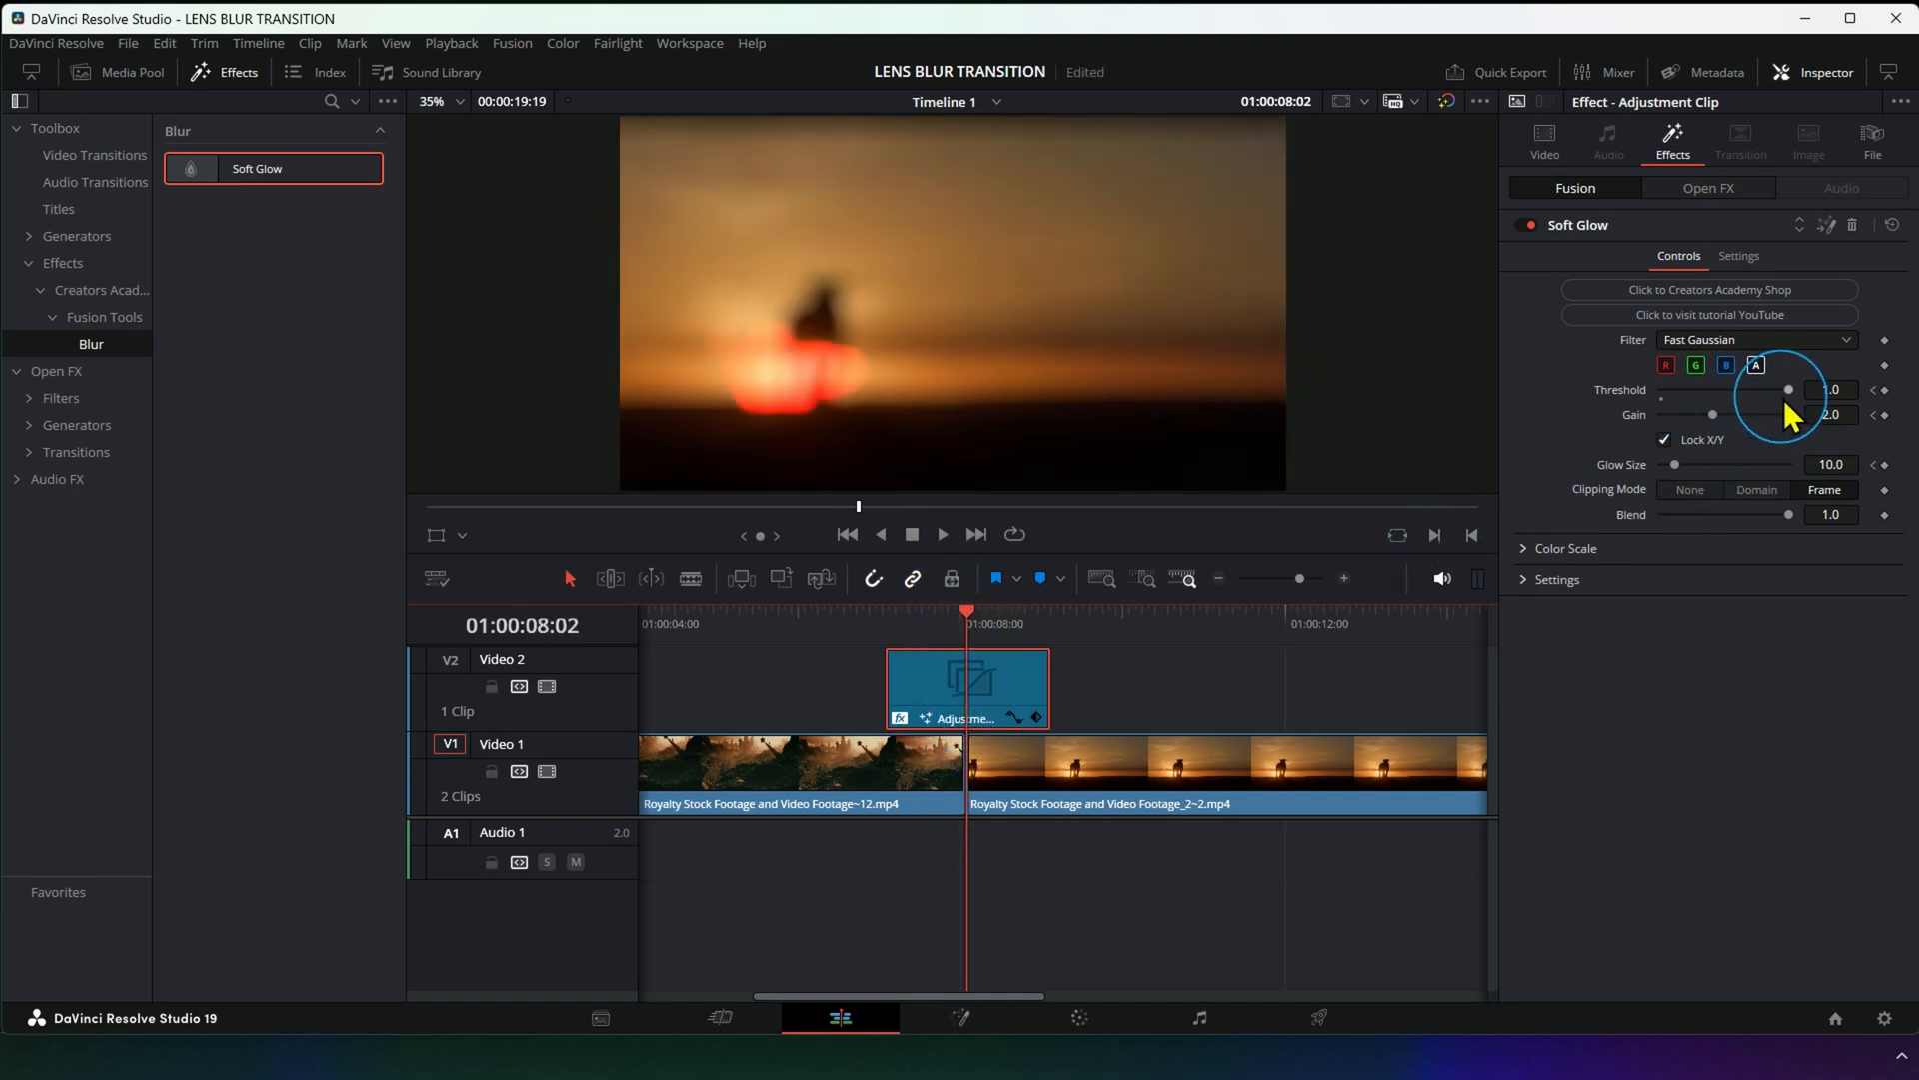
# At the cut, lower the glow threshold, set gain to 3.11 and glow size to 8.7.
pyautogui.moveTo(1787, 389); pyautogui.dragTo(1699, 389)
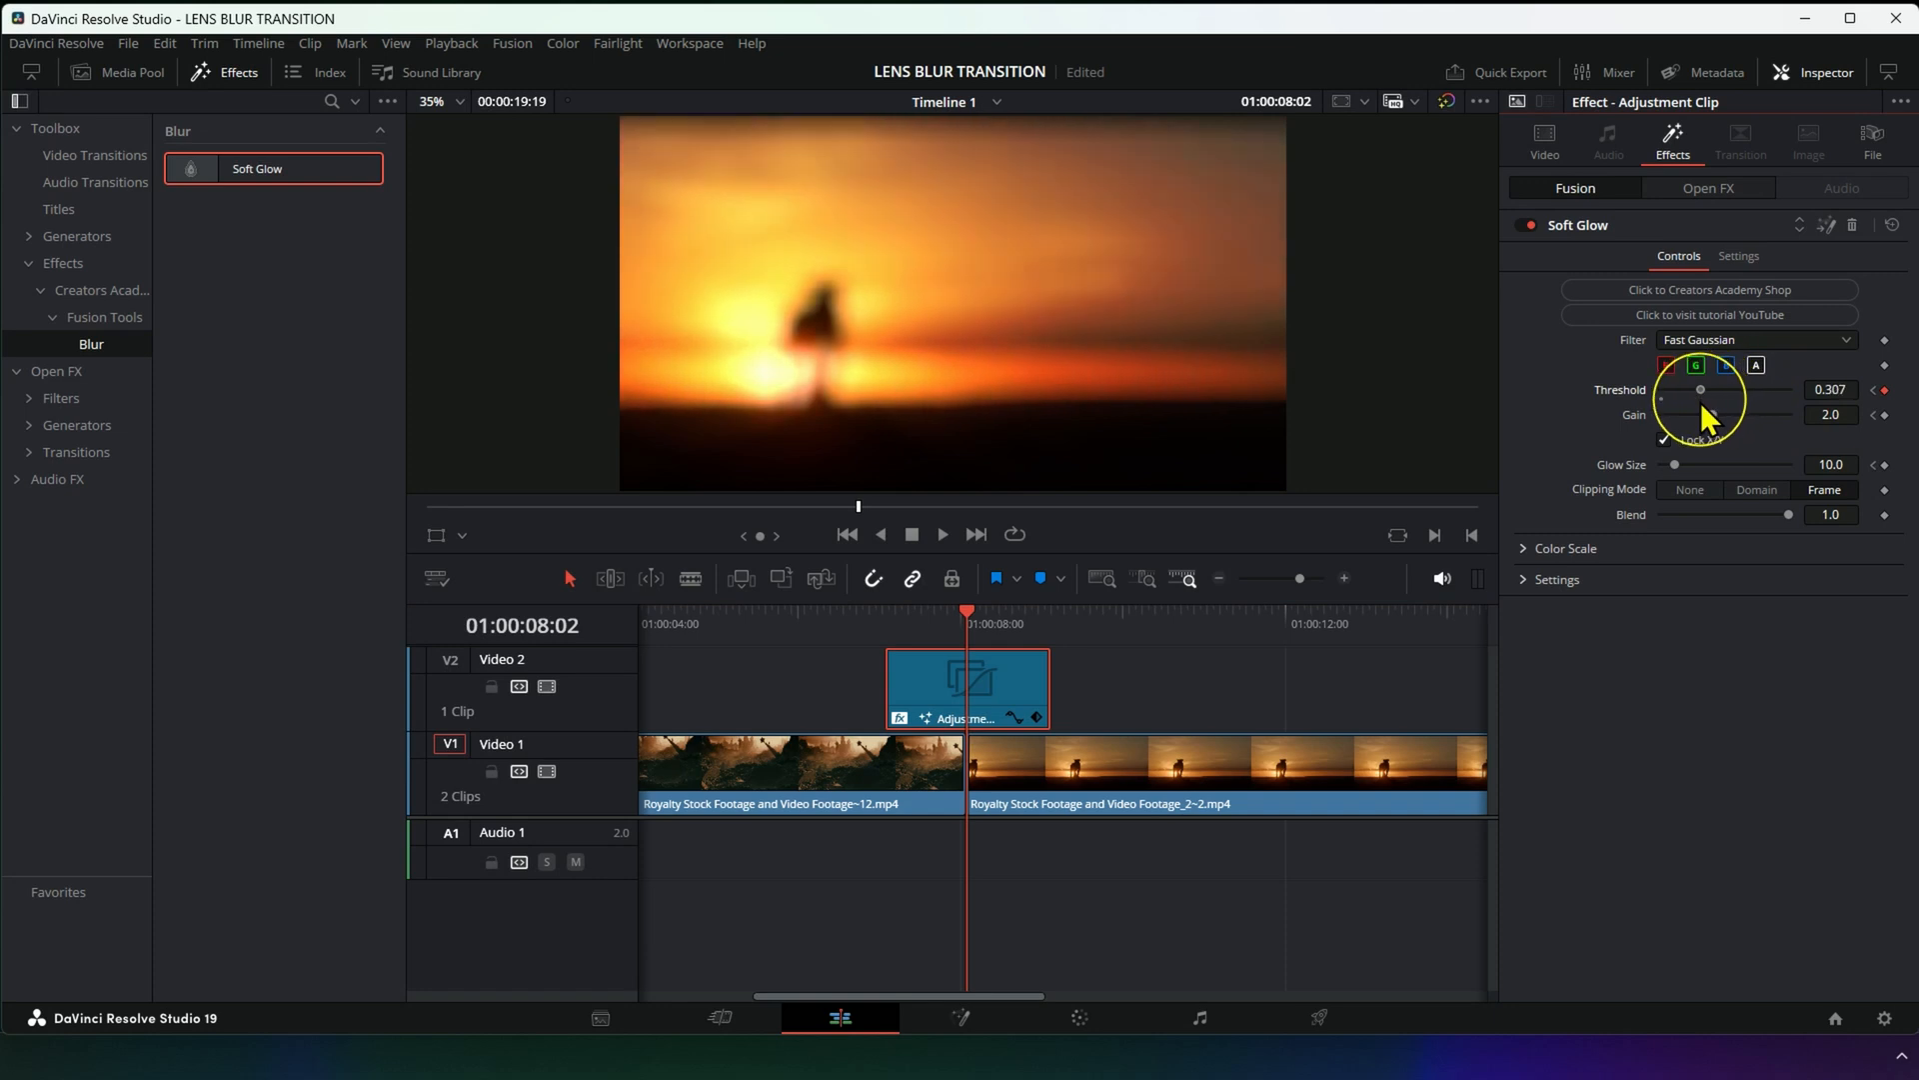
pyautogui.moveTo(1699, 404); pyautogui.dragTo(1750, 416)
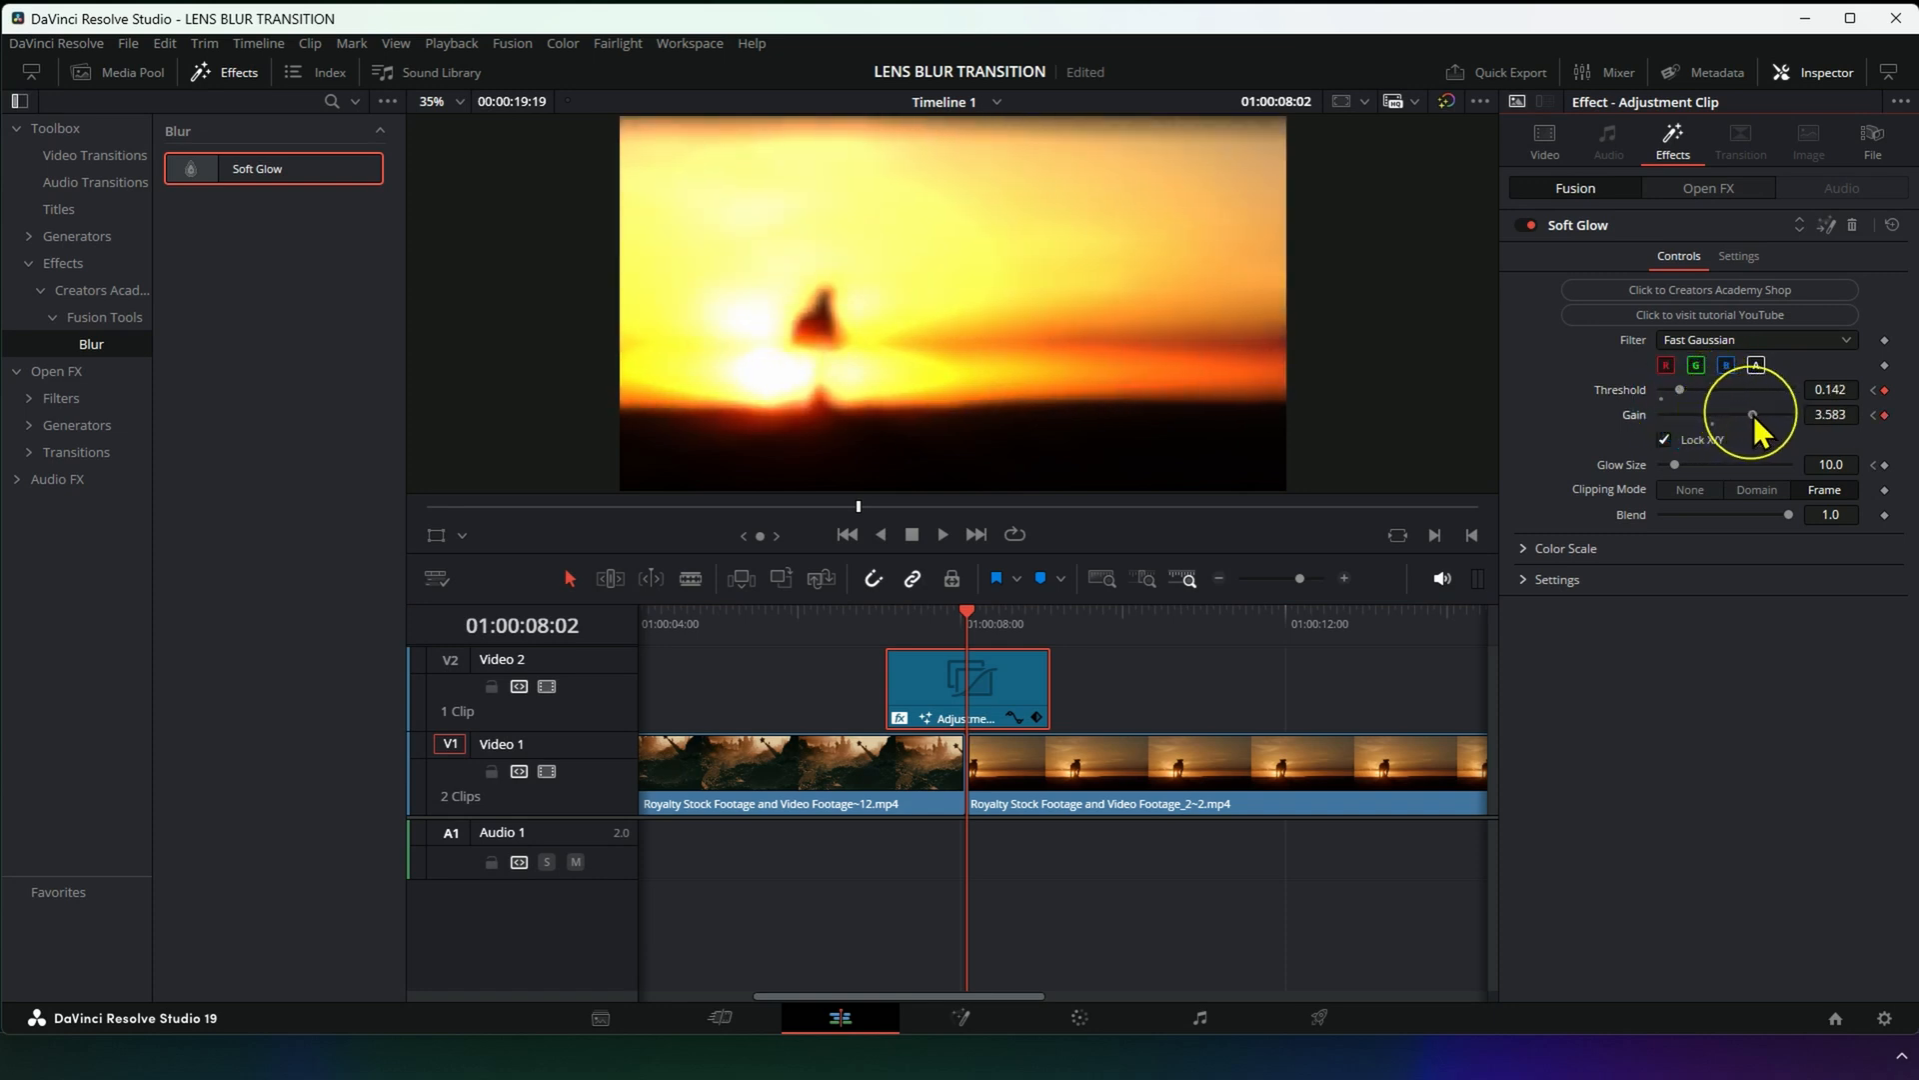
pyautogui.moveTo(1750, 414); pyautogui.dragTo(1738, 414)
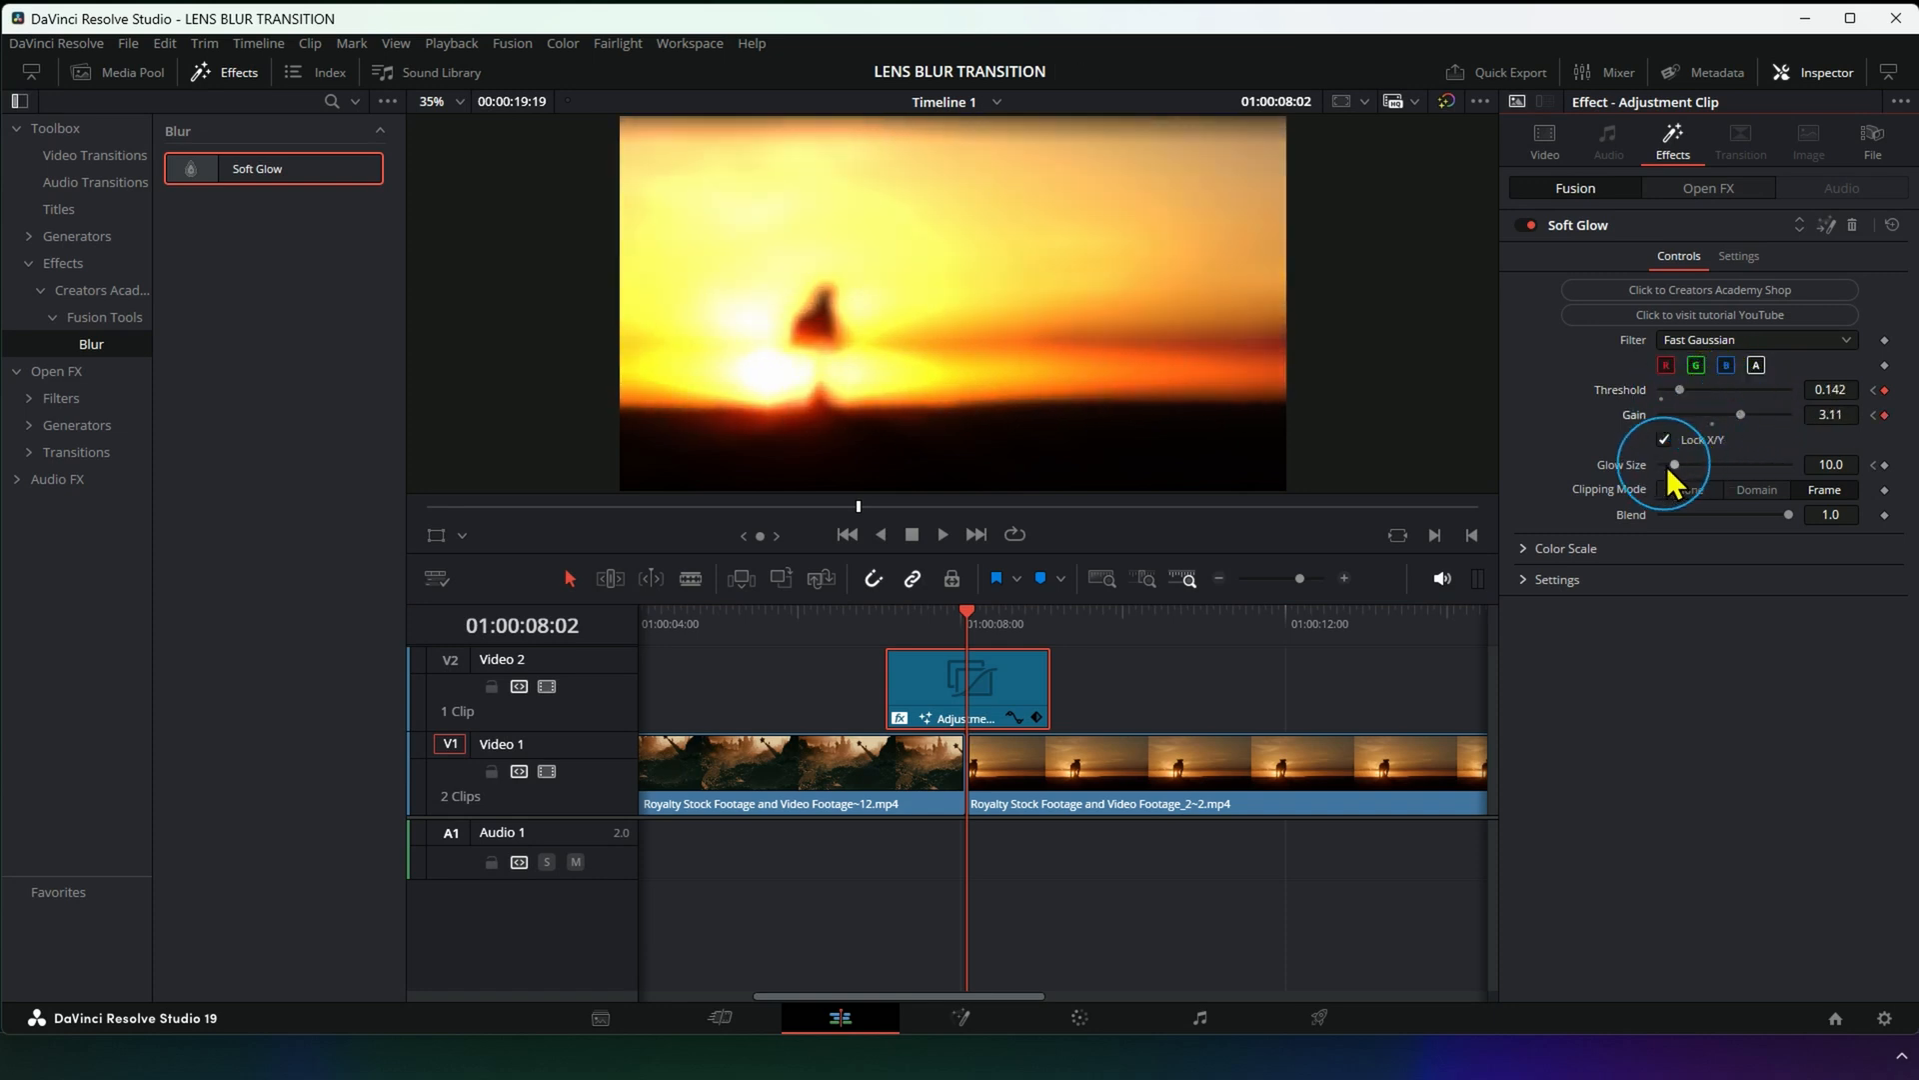
pyautogui.moveTo(1675, 465); pyautogui.dragTo(1719, 465)
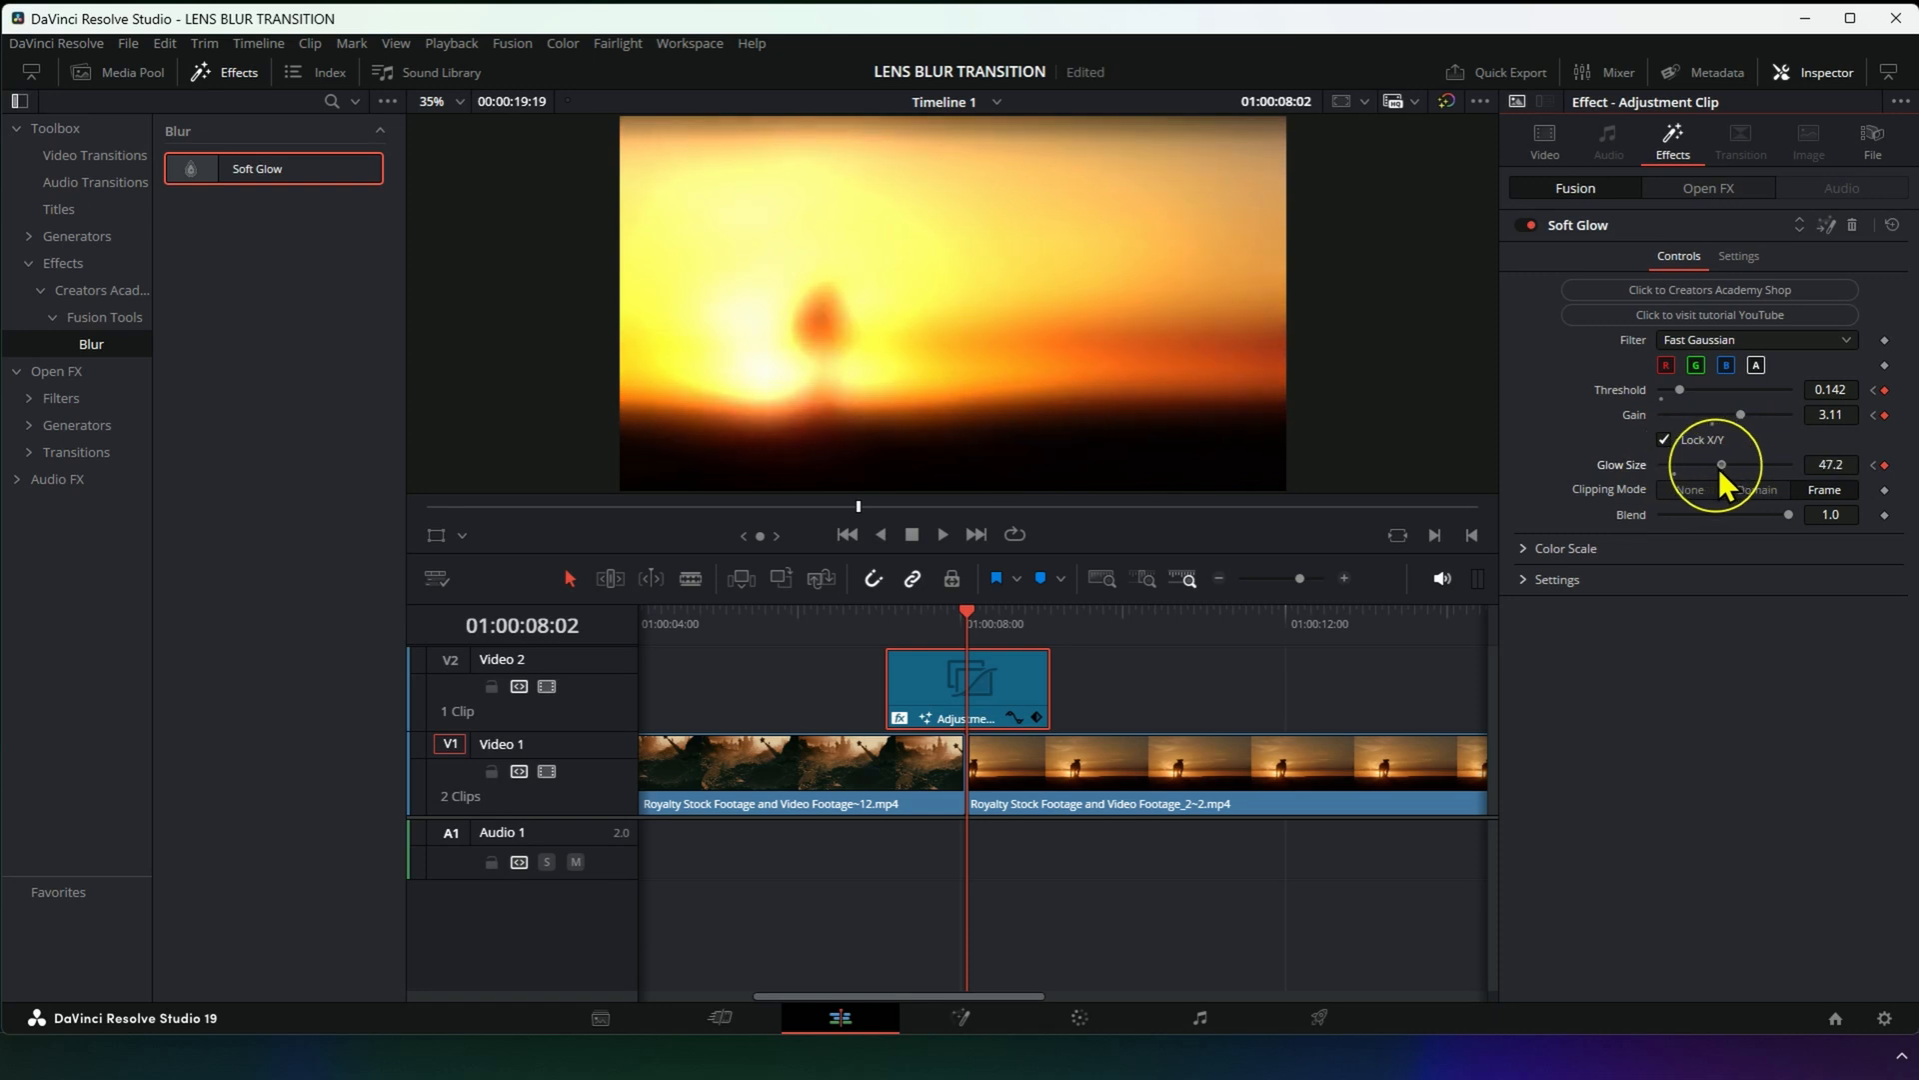
pyautogui.moveTo(1719, 463); pyautogui.dragTo(1697, 464)
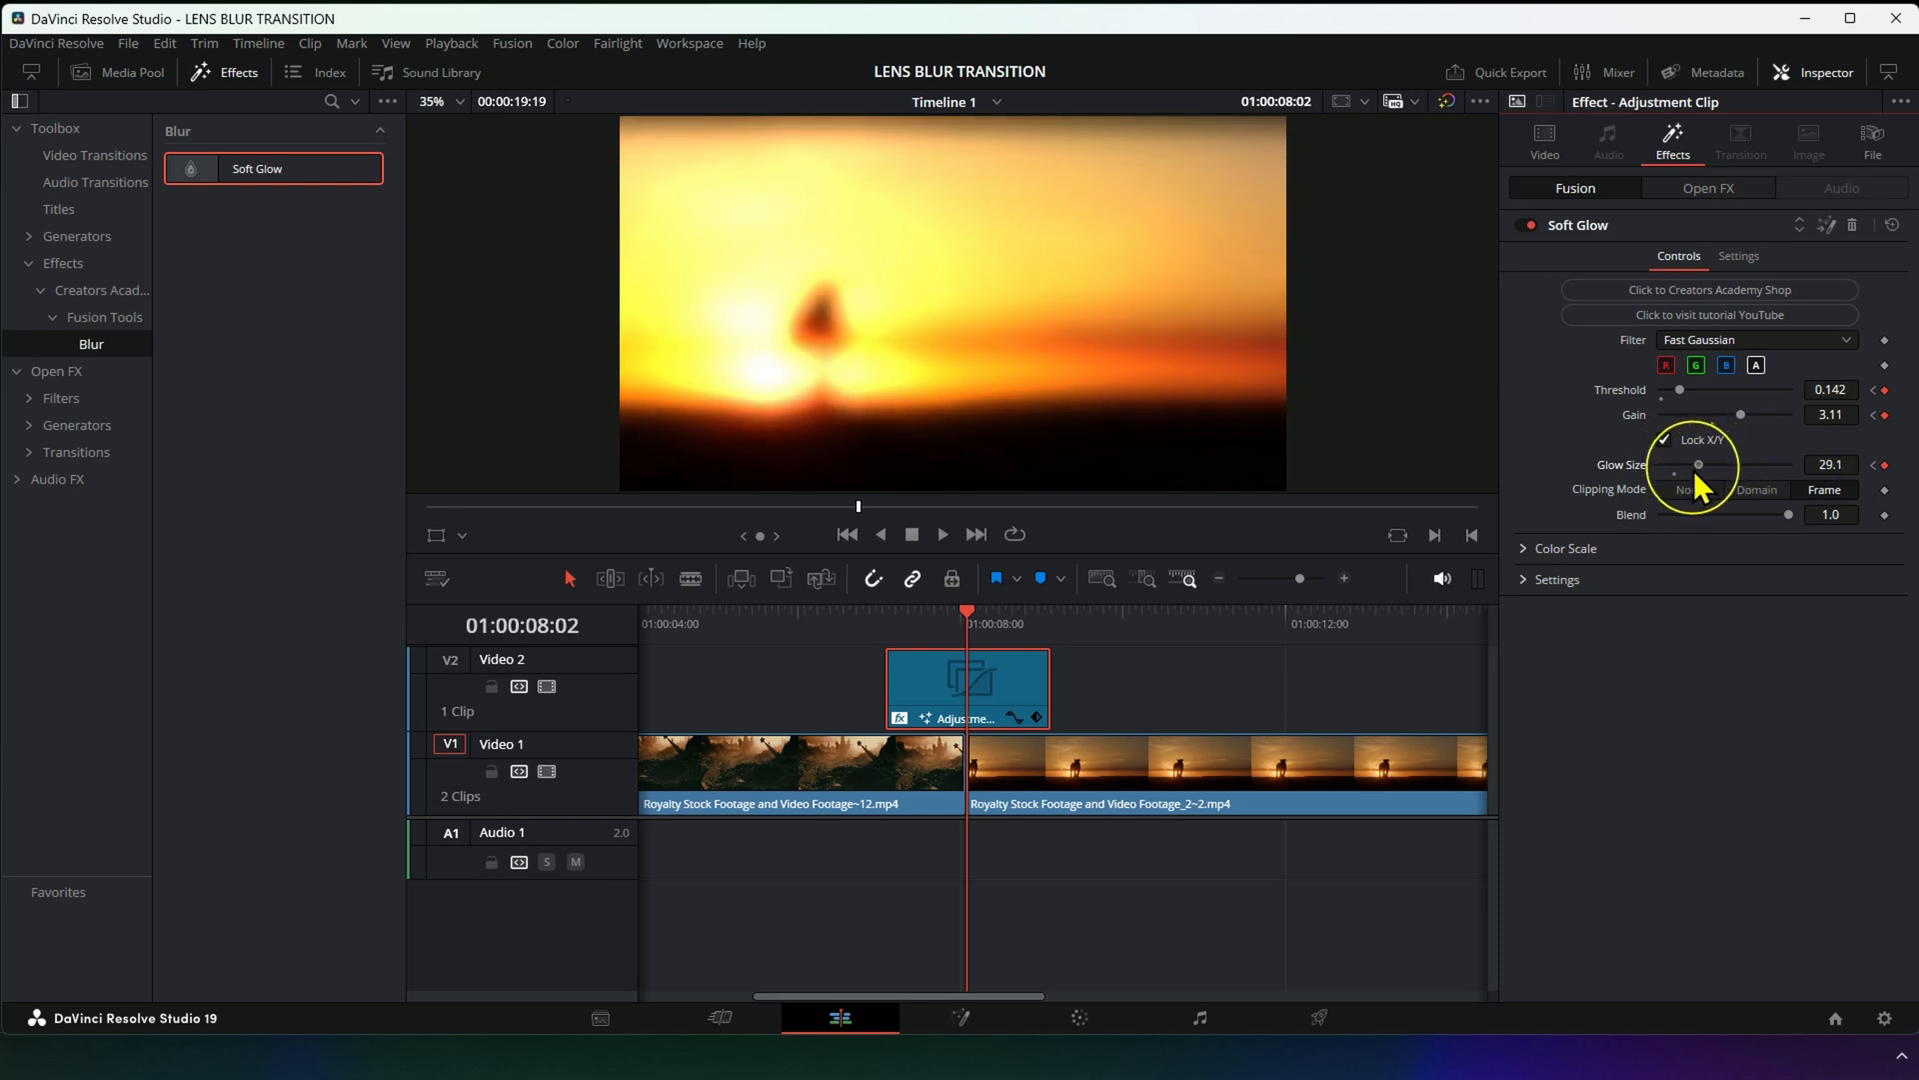
pyautogui.moveTo(1700, 464); pyautogui.dragTo(1672, 464)
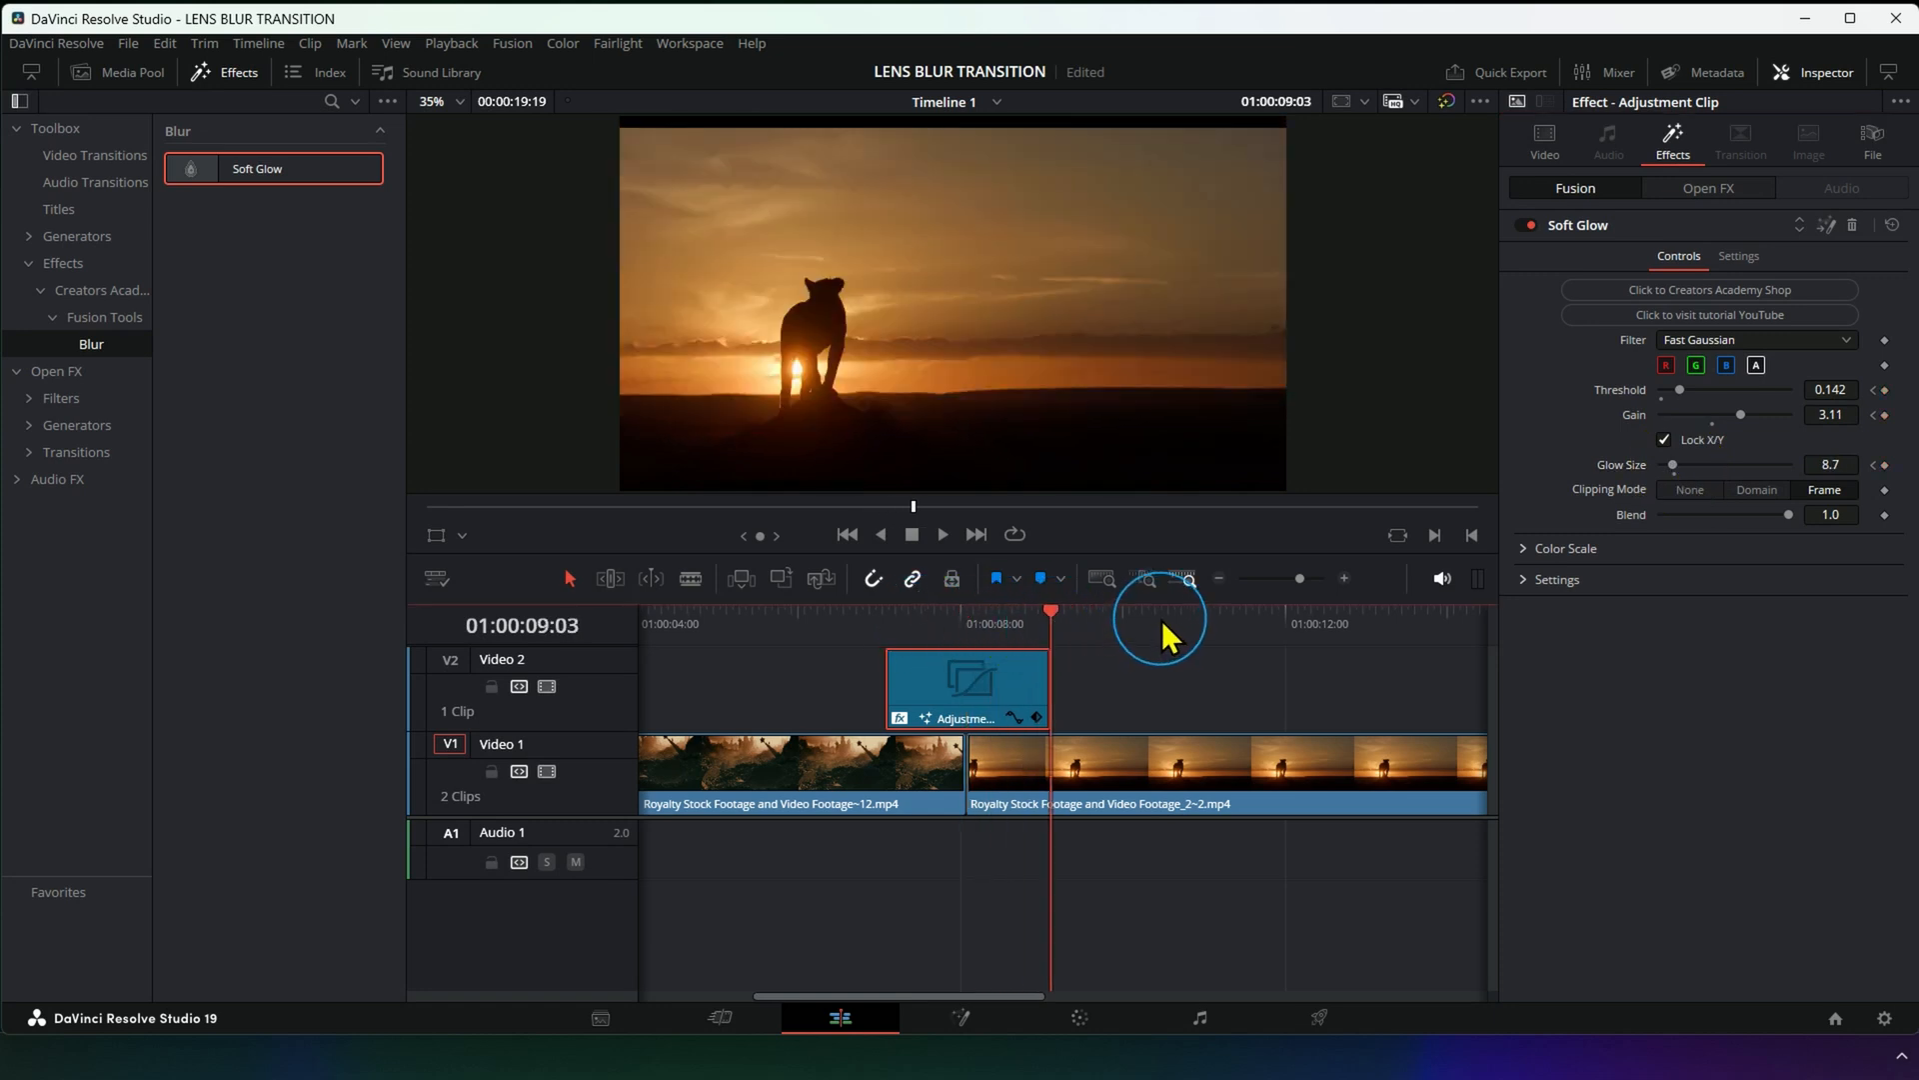
# At the clip's last frame, return threshold to 1.0 and drop glow gain to 0.0.
pyautogui.moveTo(1680, 389); pyautogui.dragTo(1668, 388)
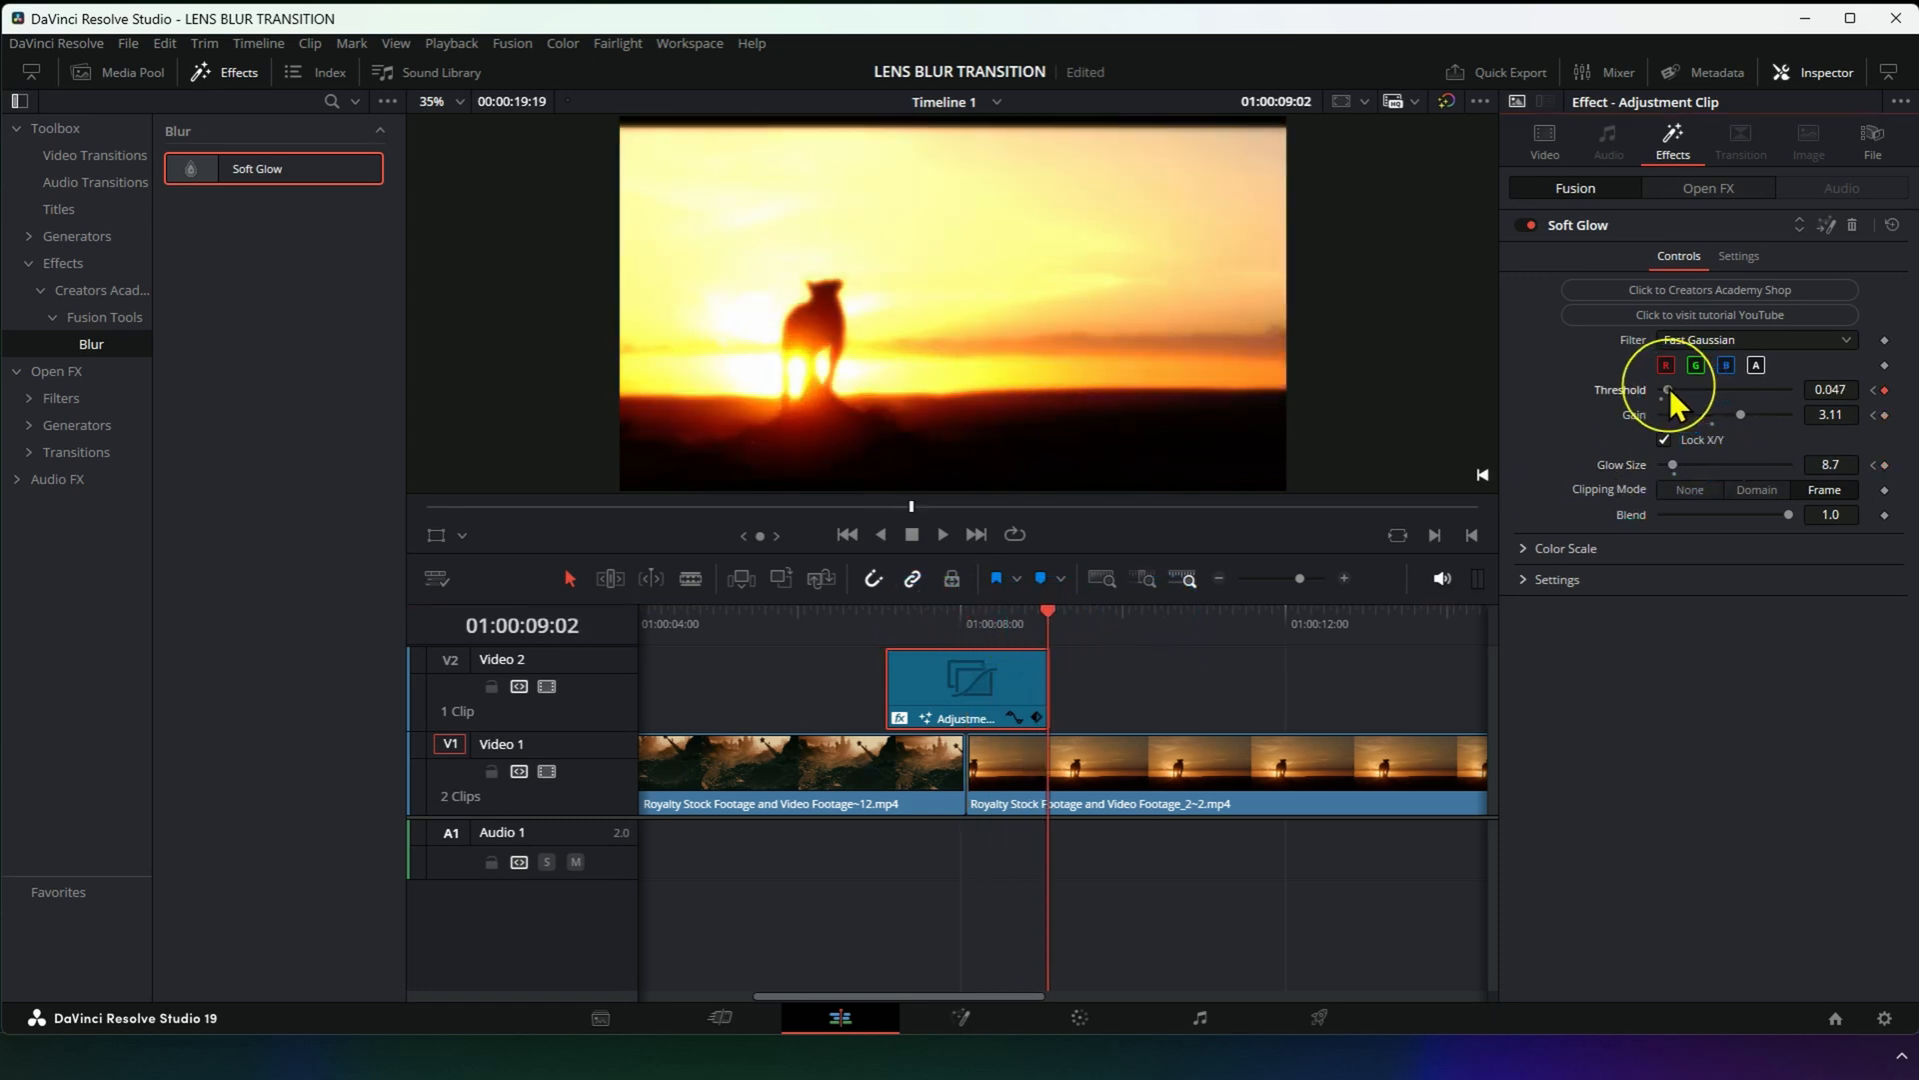
pyautogui.moveTo(1667, 389); pyautogui.dragTo(1787, 389)
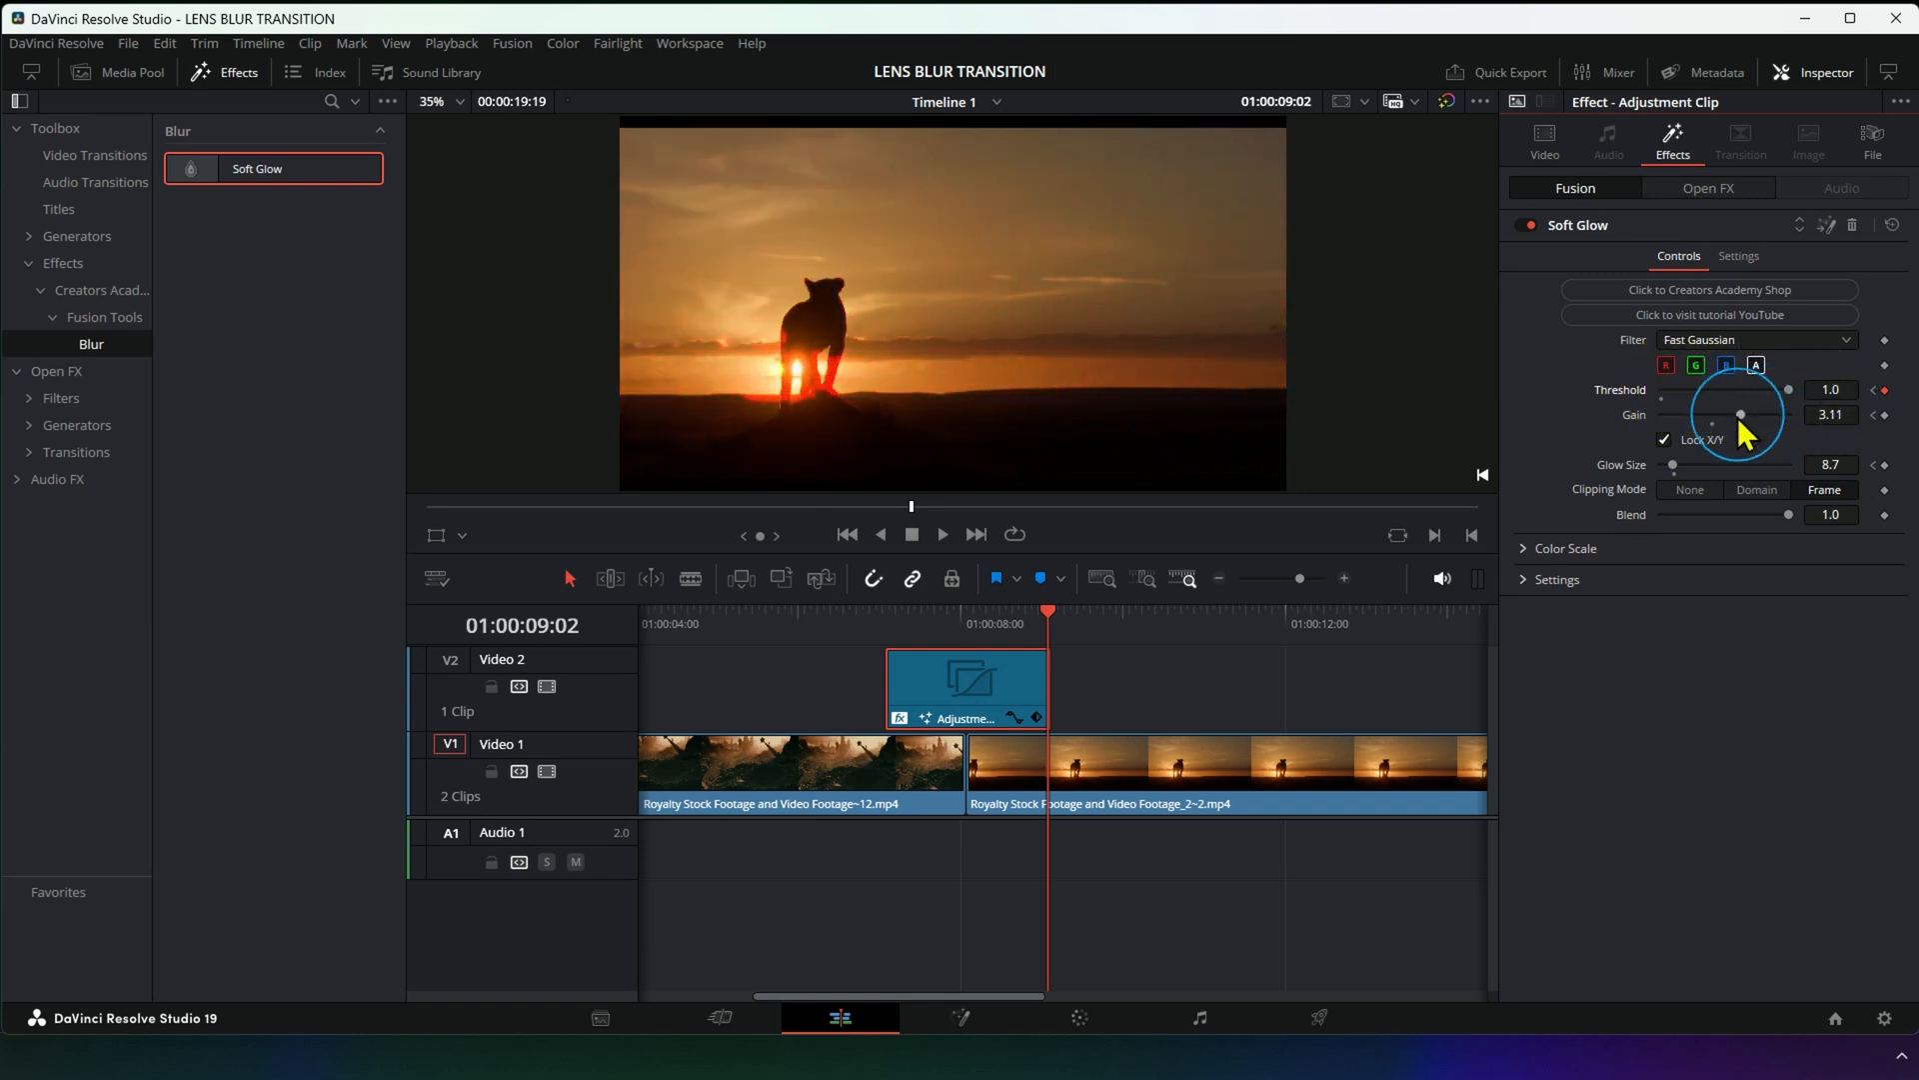
pyautogui.moveTo(1744, 398); pyautogui.dragTo(1714, 416)
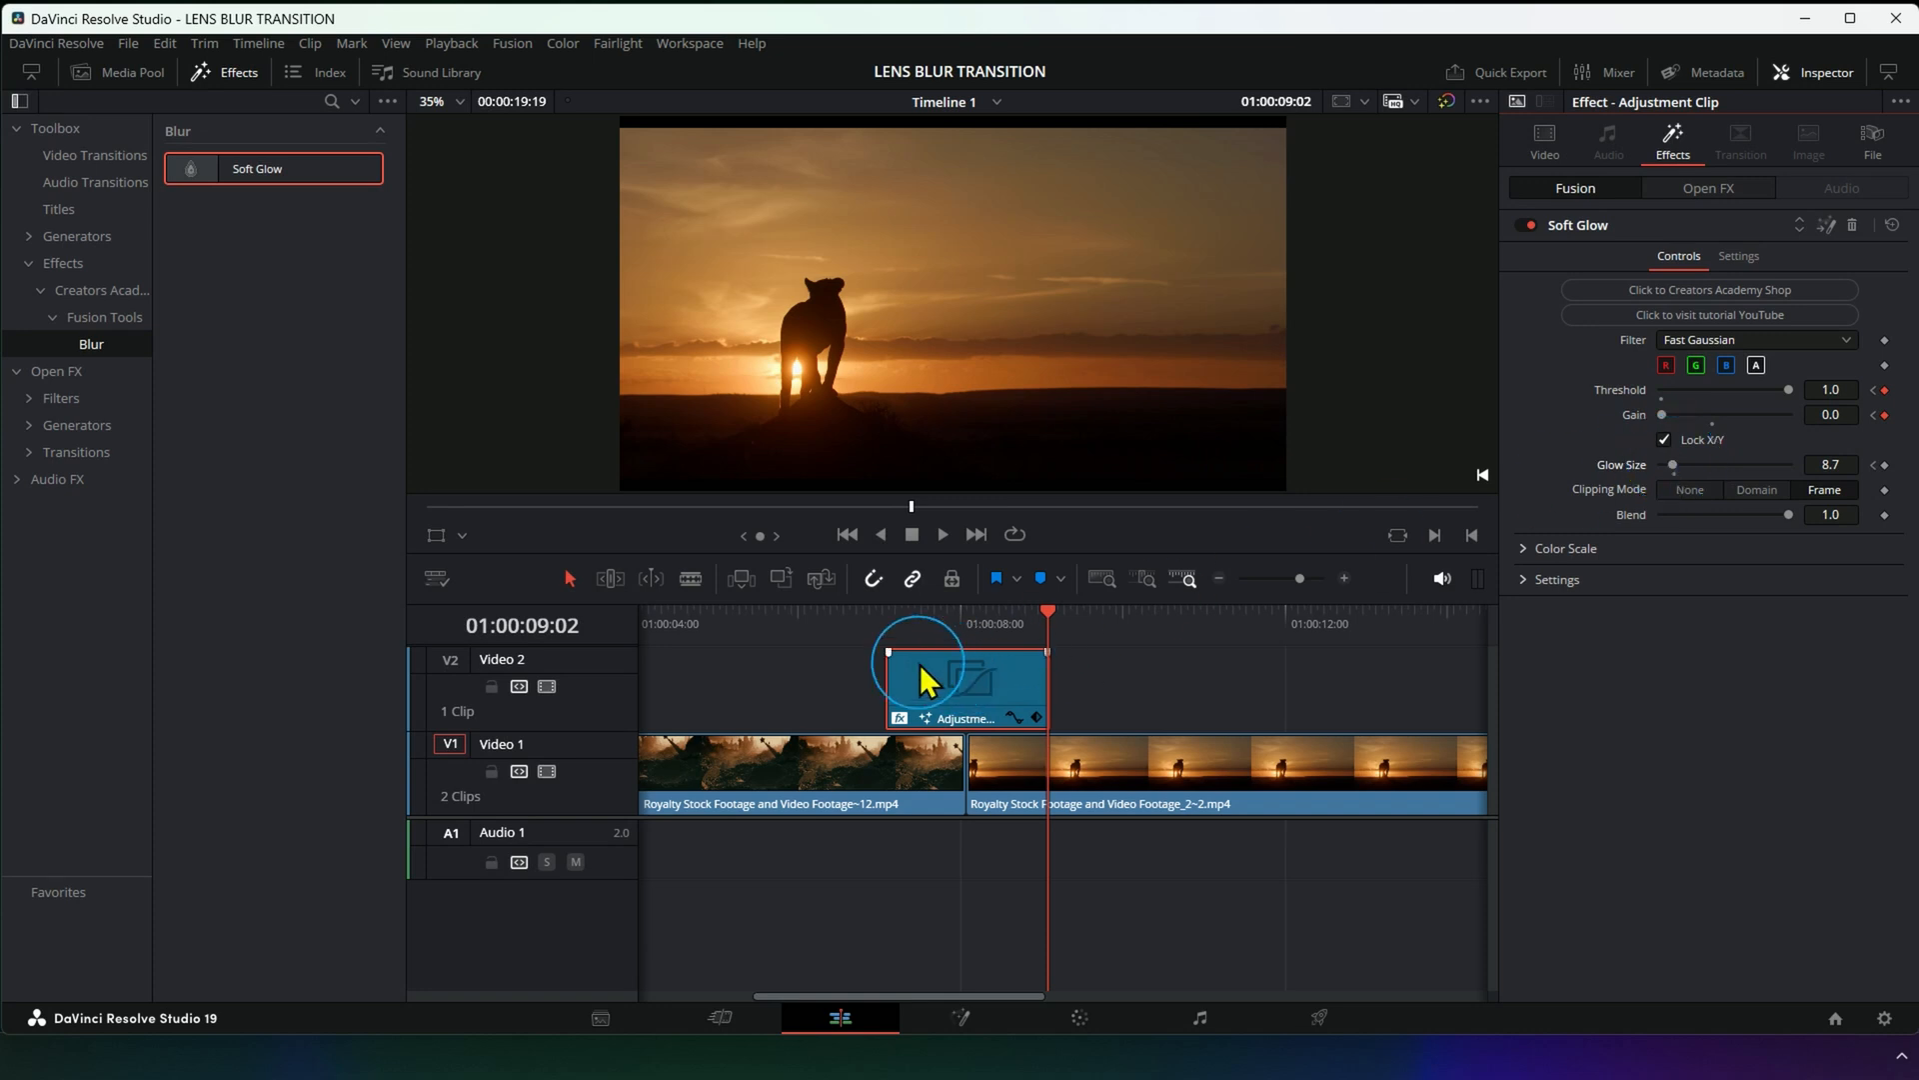
# Show the adjustment clip's keyframe curves and ease the Blur Size curve around its peak.
pyautogui.click(770, 614)
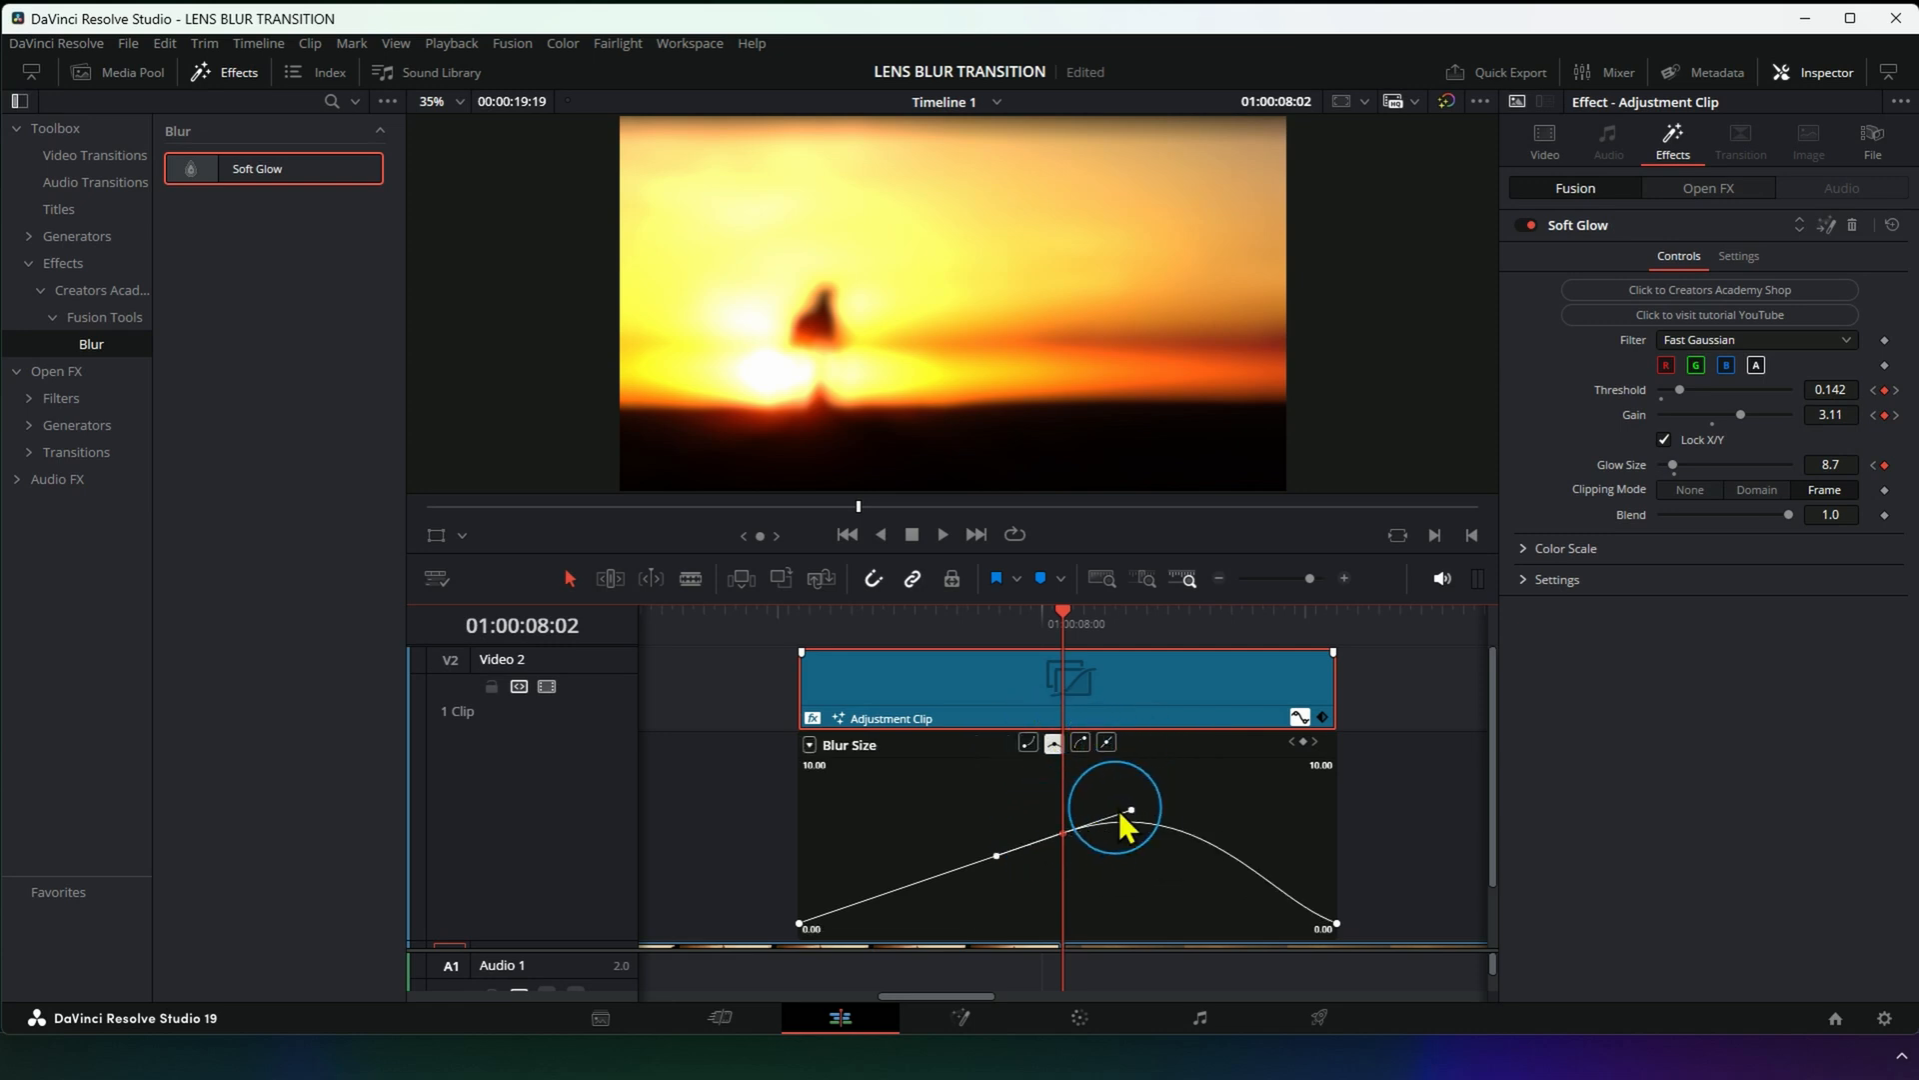
pyautogui.moveTo(1129, 810); pyautogui.dragTo(1146, 833)
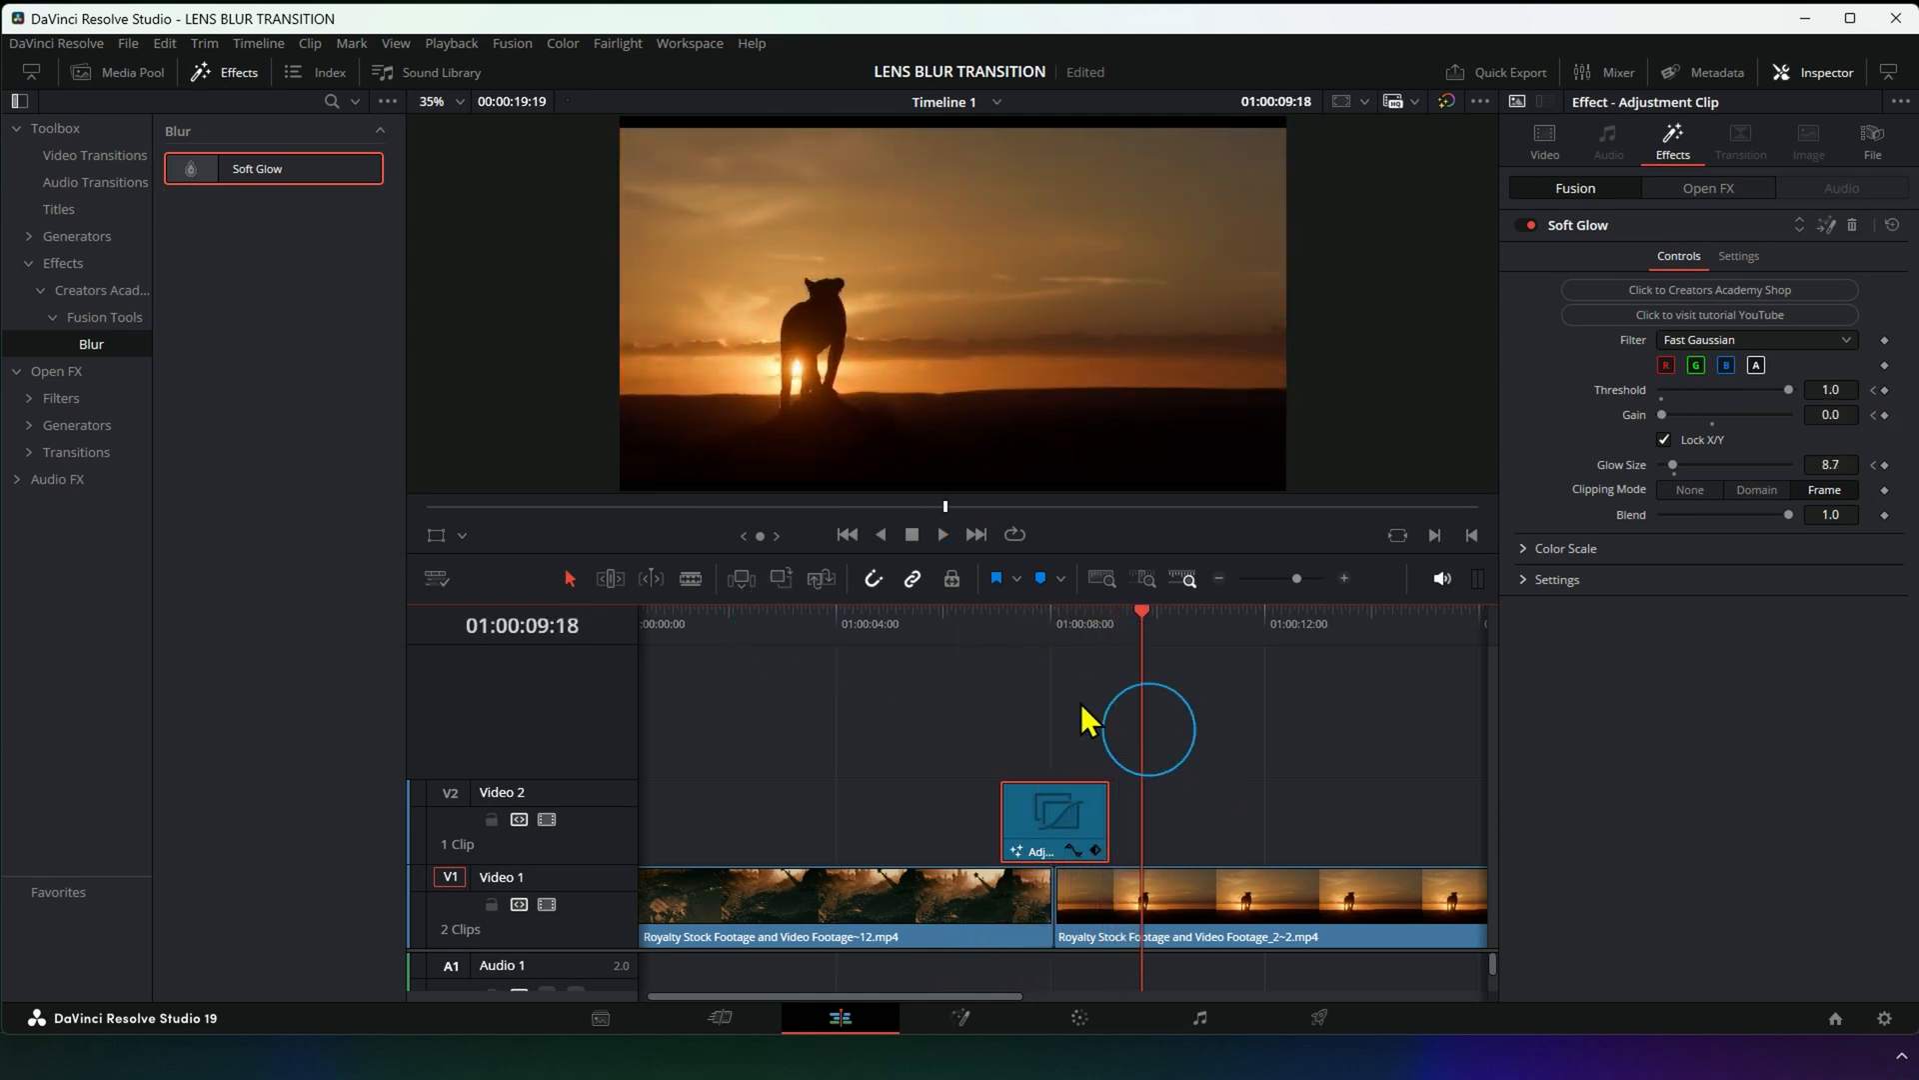
pyautogui.moveTo(192, 186)
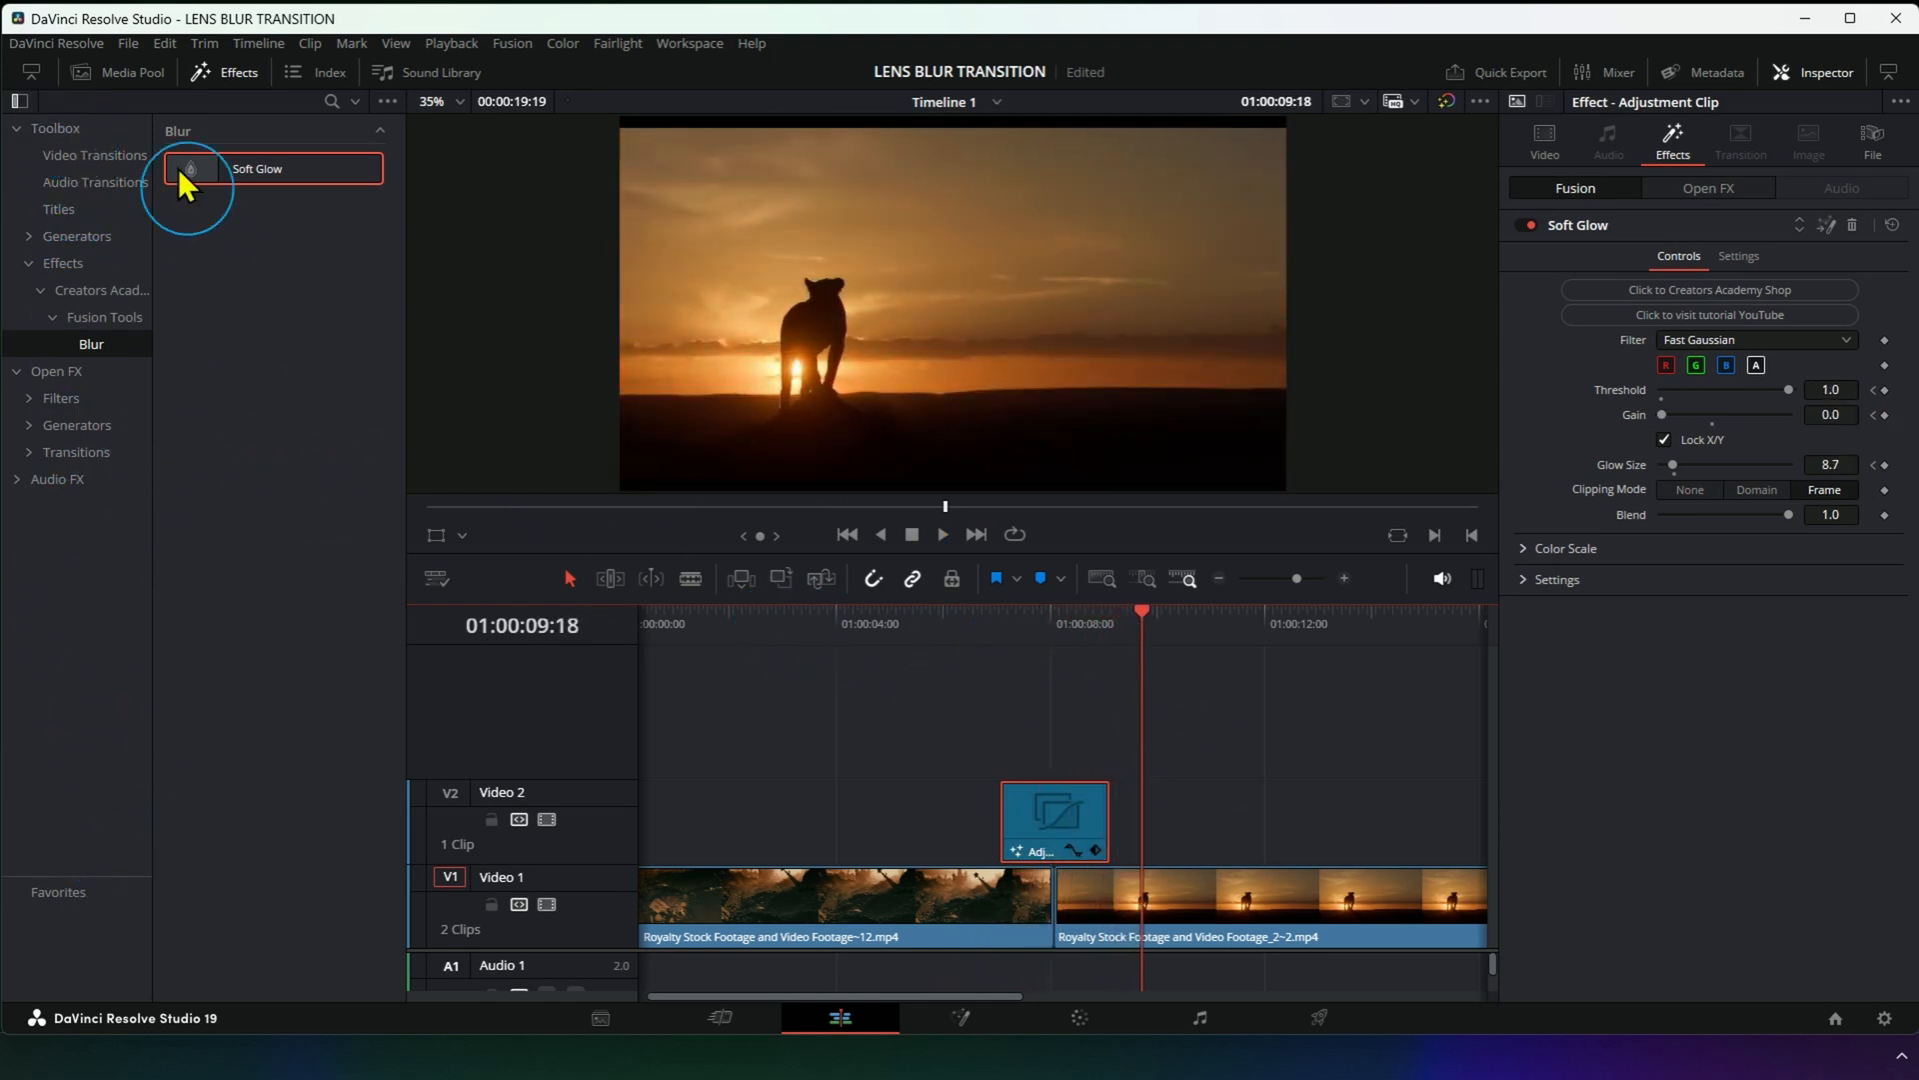
# Open the Media Pool, select the Soft Glow Power Bin, and add the adjustment clip.
pyautogui.click(105, 72)
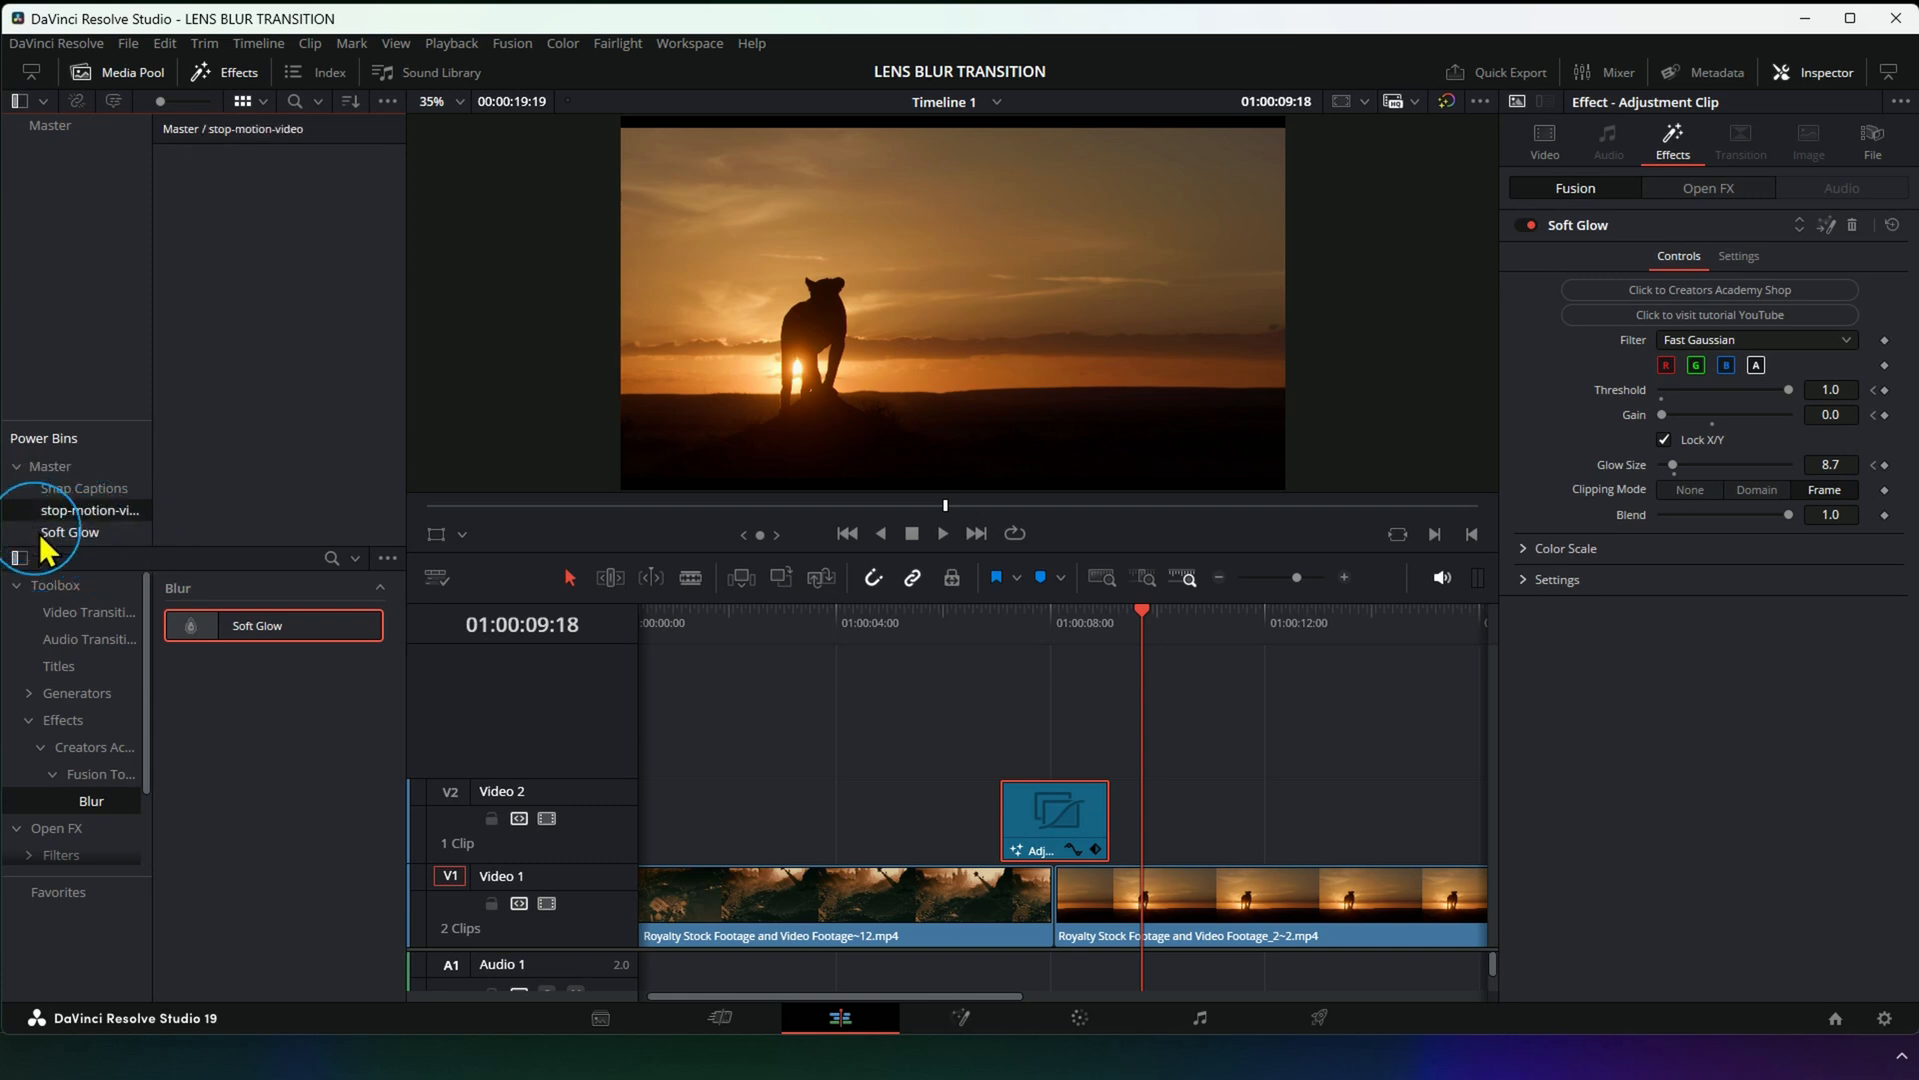
pyautogui.click(69, 531)
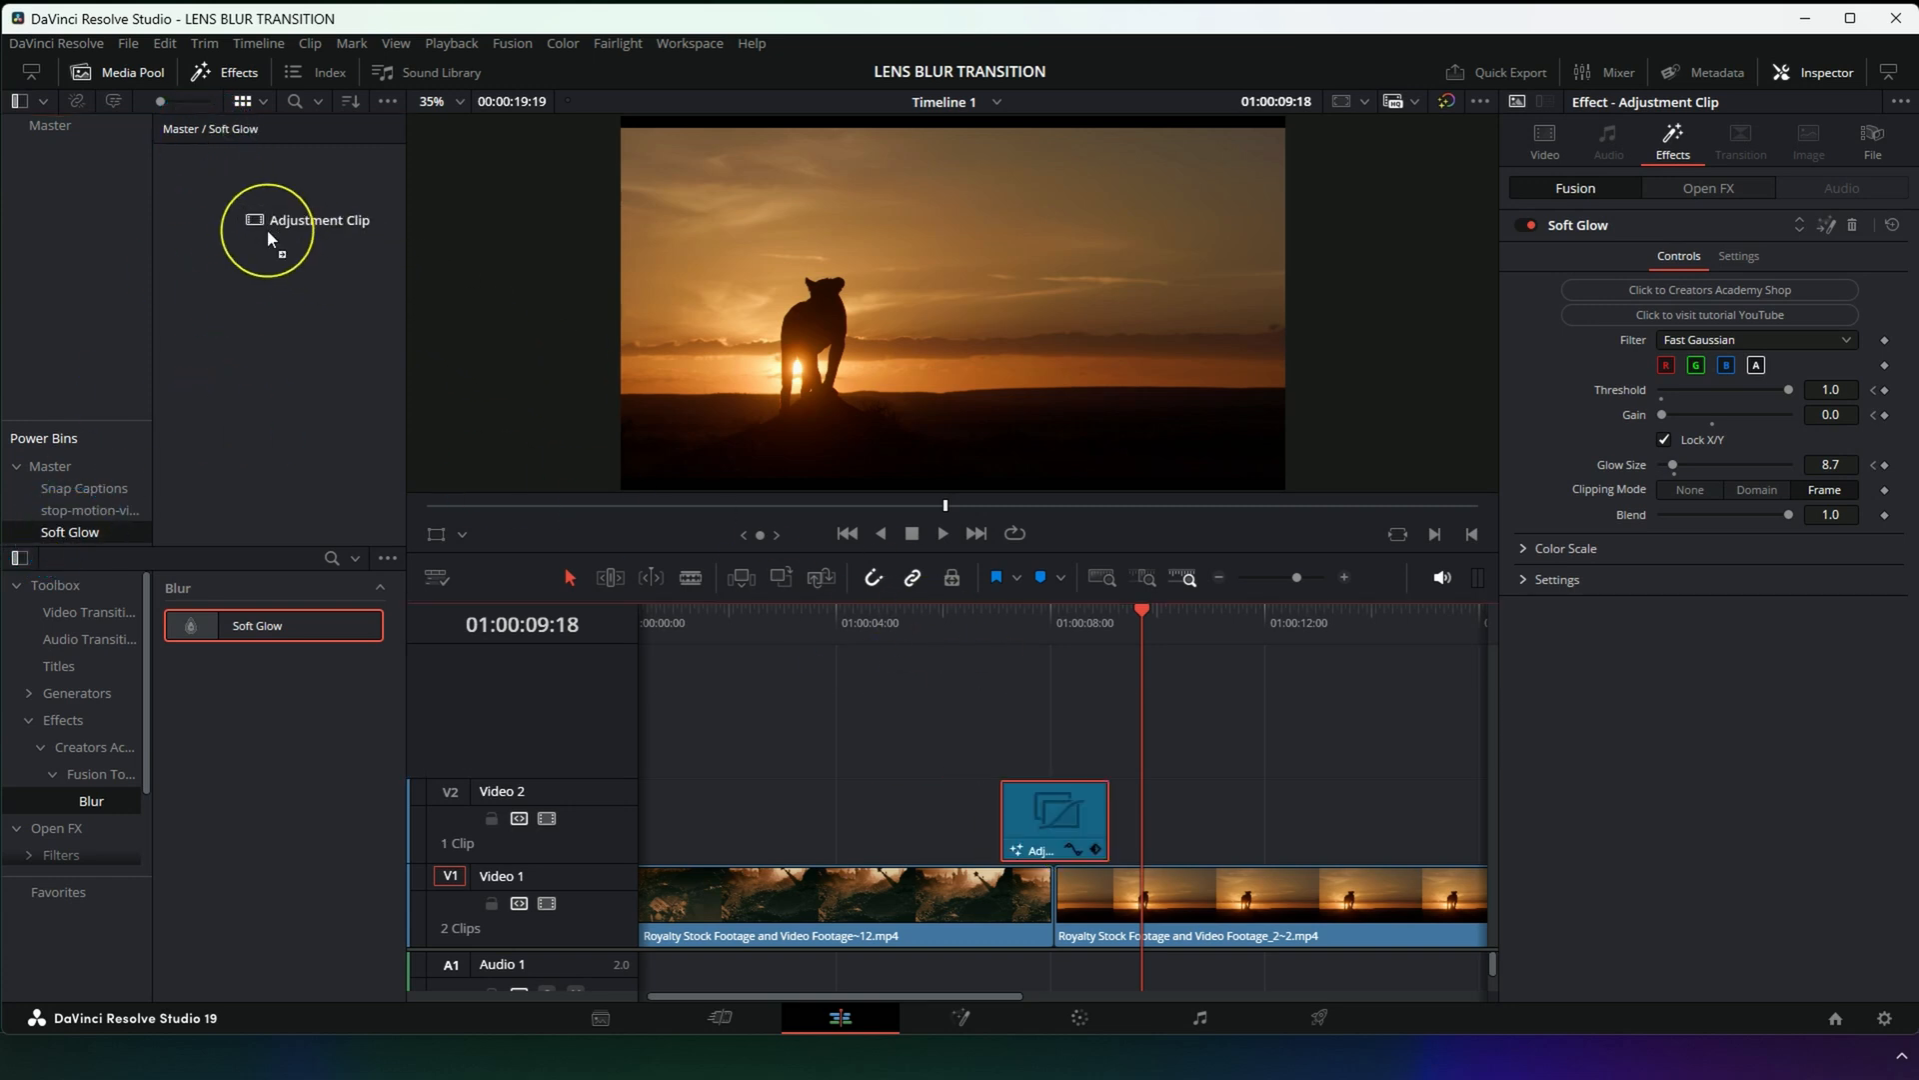
pyautogui.click(1077, 835)
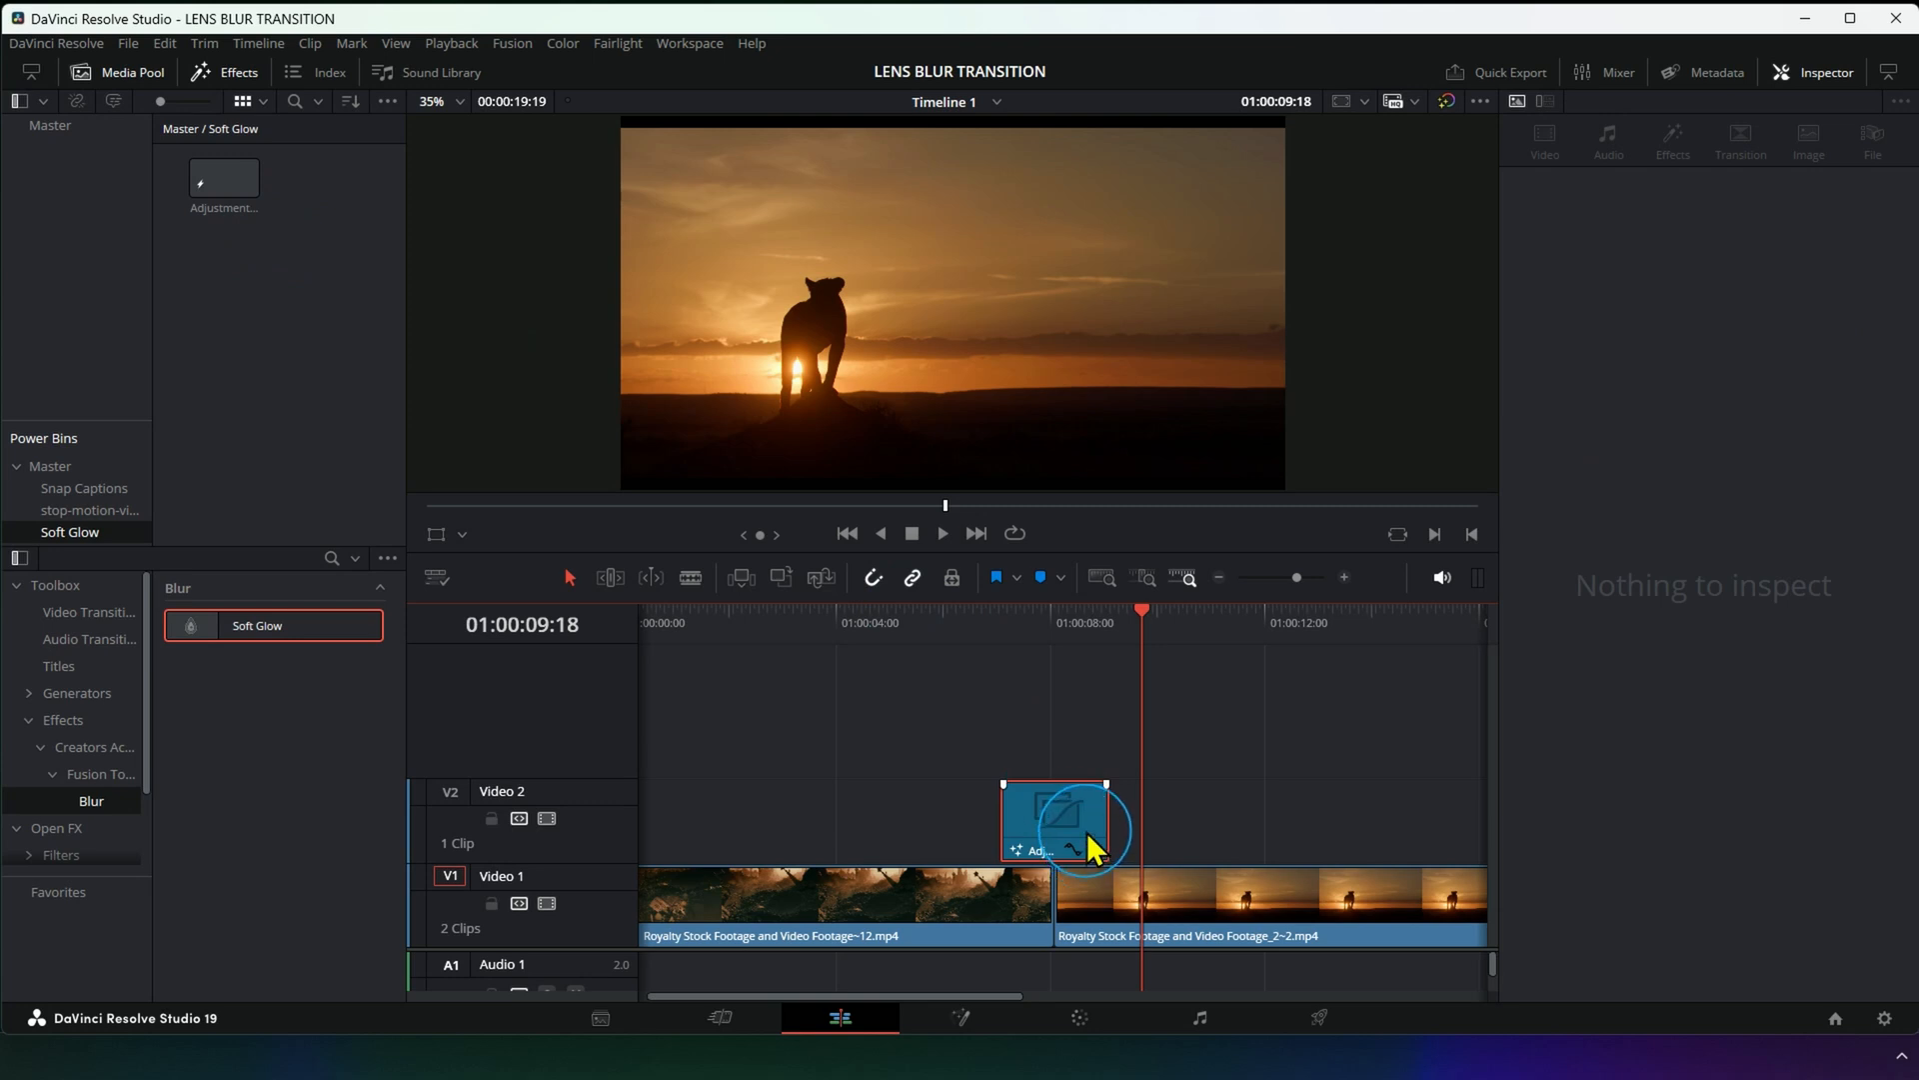